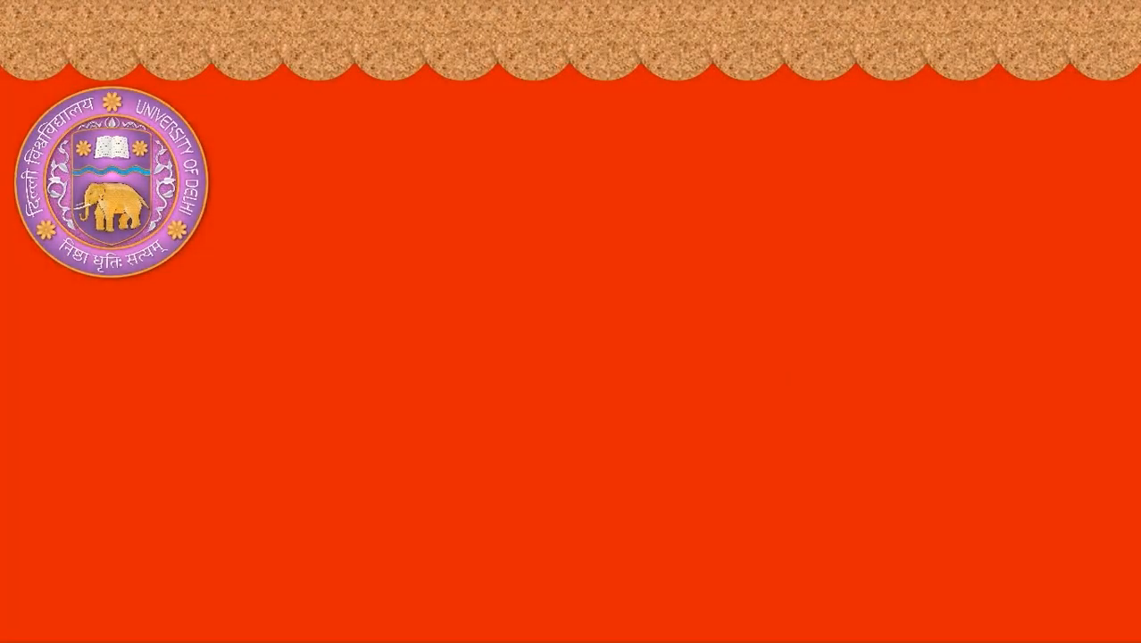
# Bring up the MATHS- LN Function workbook on its introductory Start sheet.
pyautogui.click(757, 625)
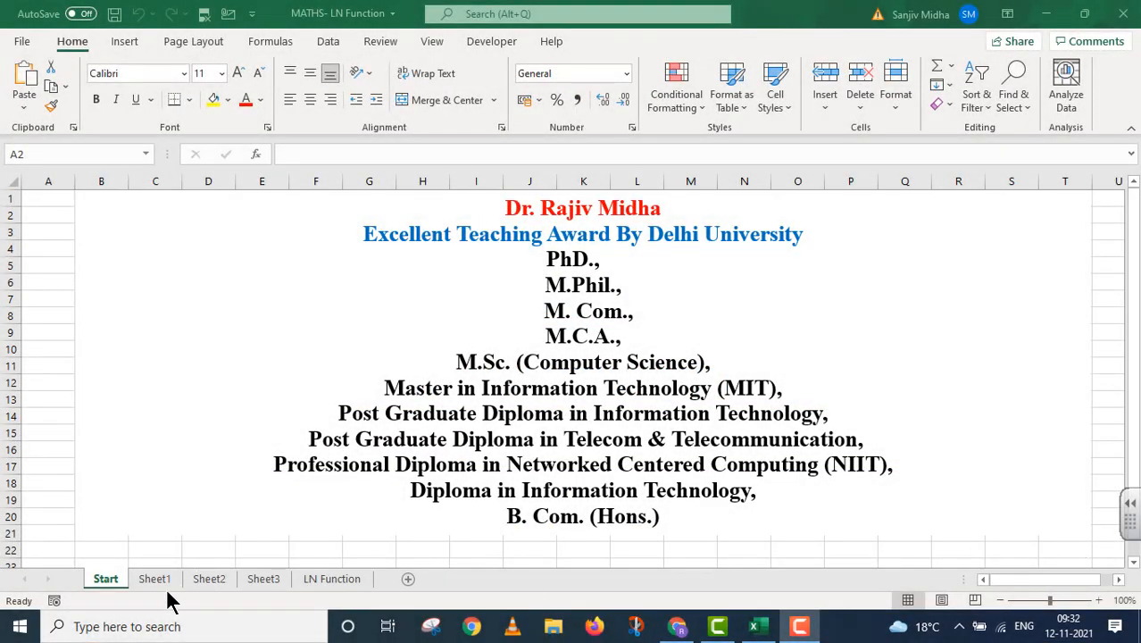
# Move past the 48-function maths list to the LN Function title sheet.
pyautogui.click(154, 579)
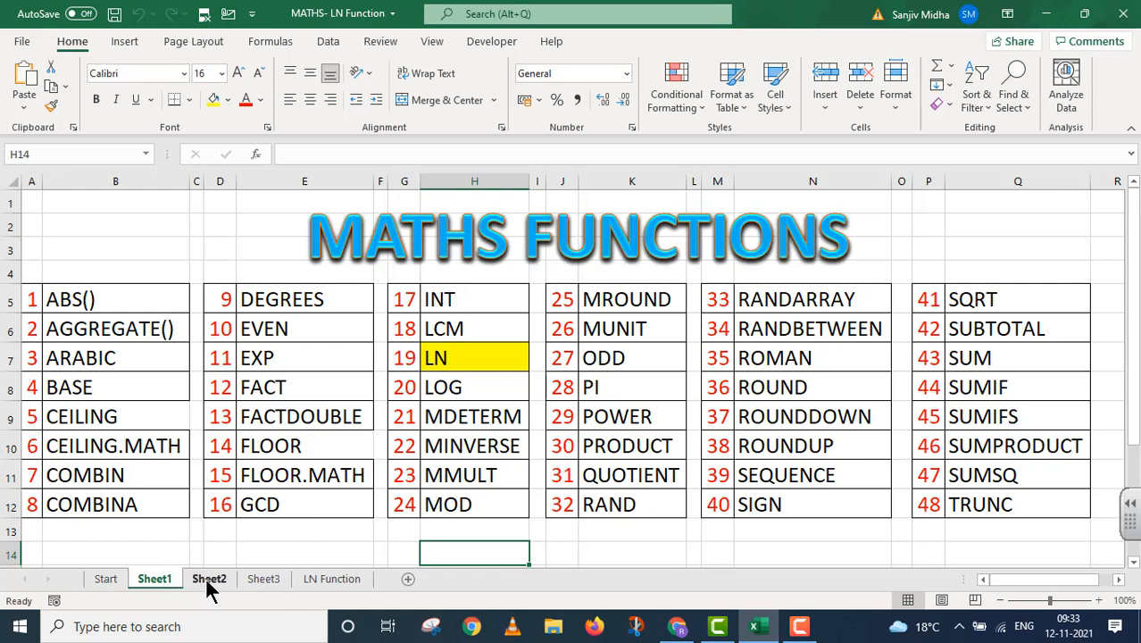
pyautogui.click(209, 579)
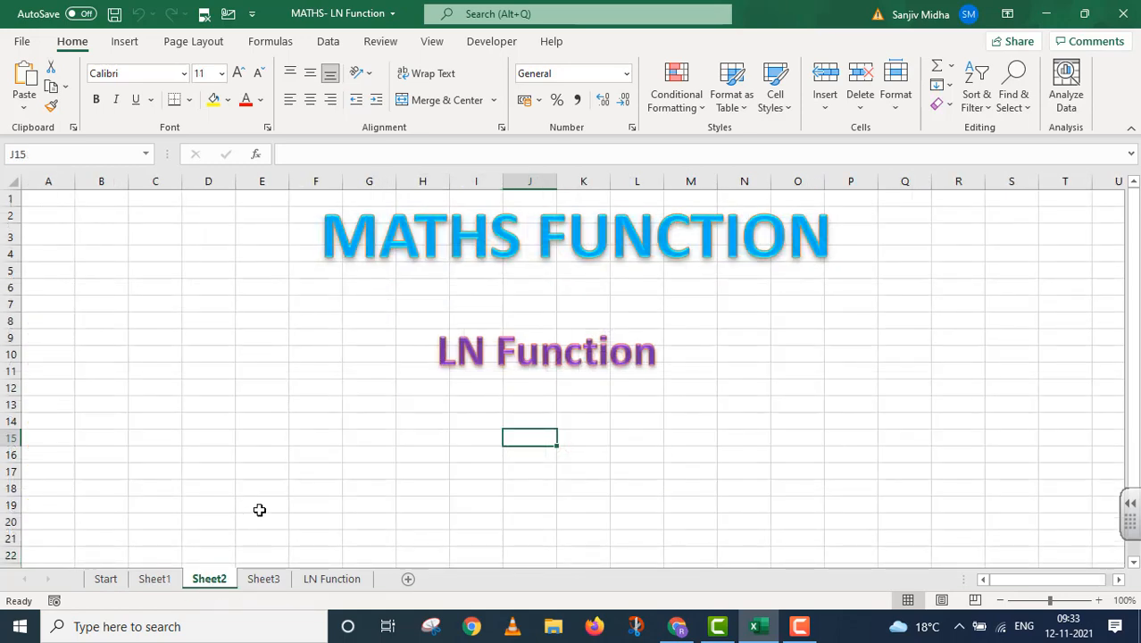
pyautogui.moveTo(323, 472)
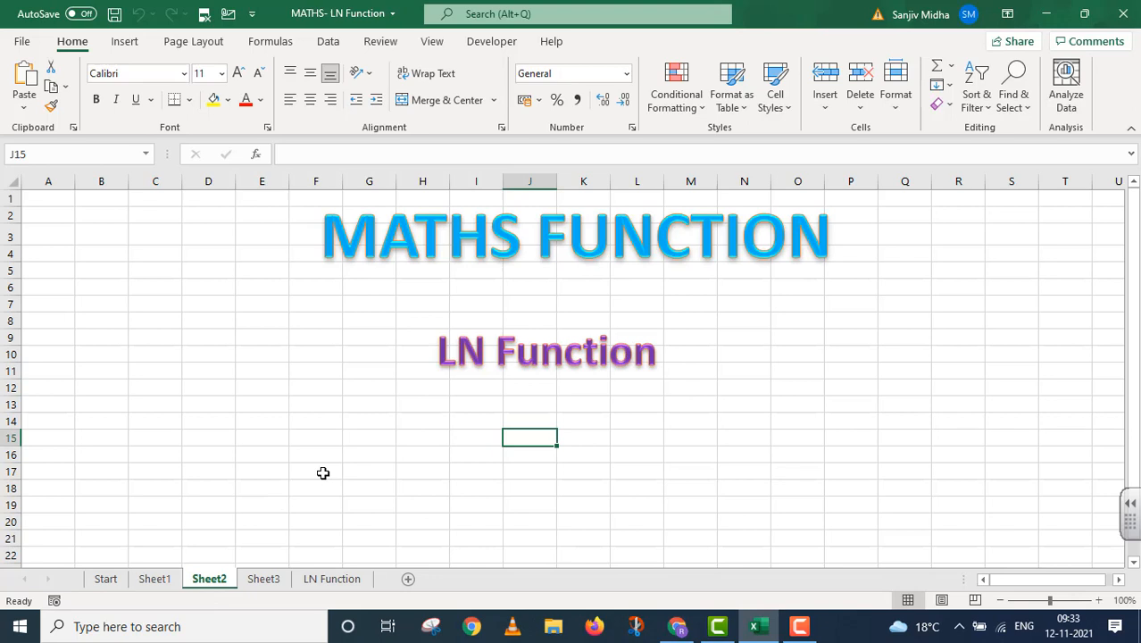
# Switch to the LN Function worksheet showing LN() syntax, definition and empty table.
pyautogui.click(333, 579)
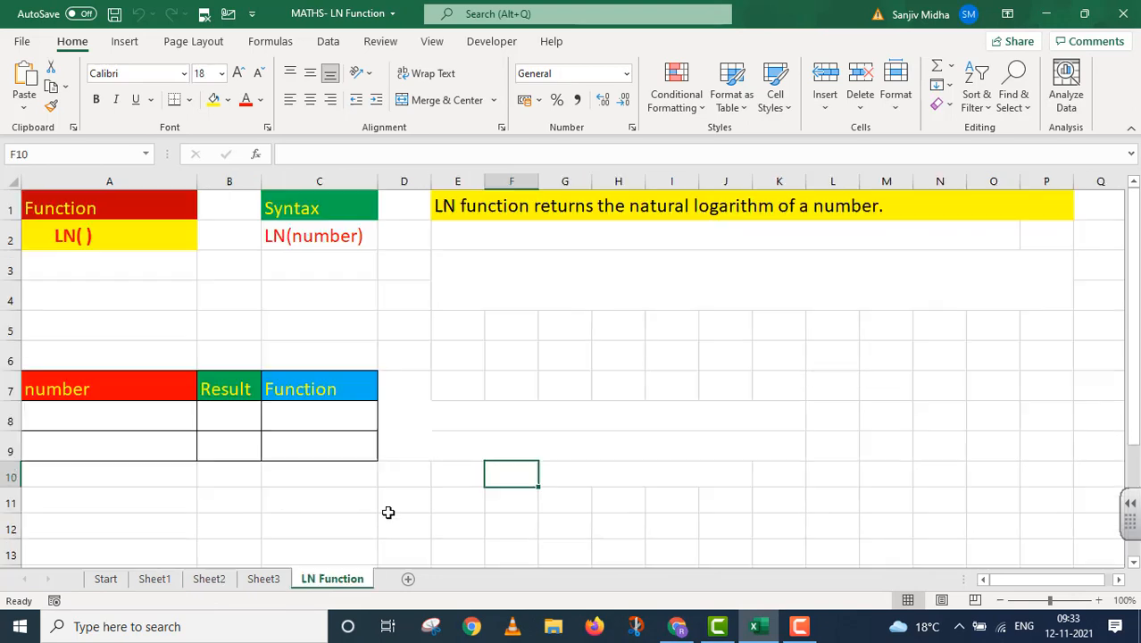
pyautogui.moveTo(318, 279)
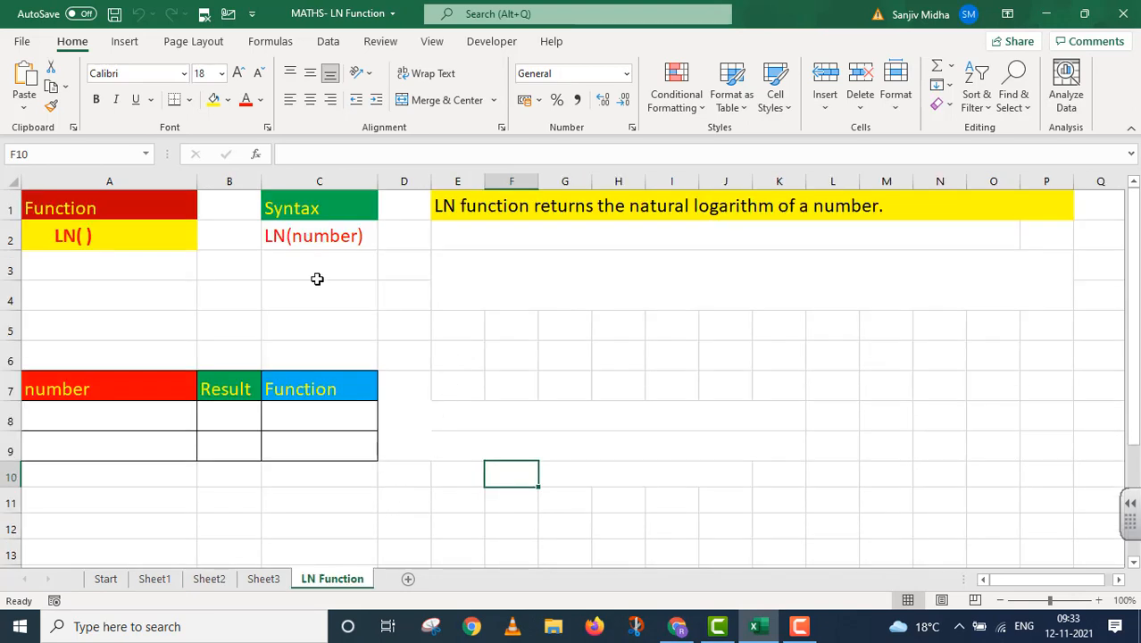
pyautogui.moveTo(350, 250)
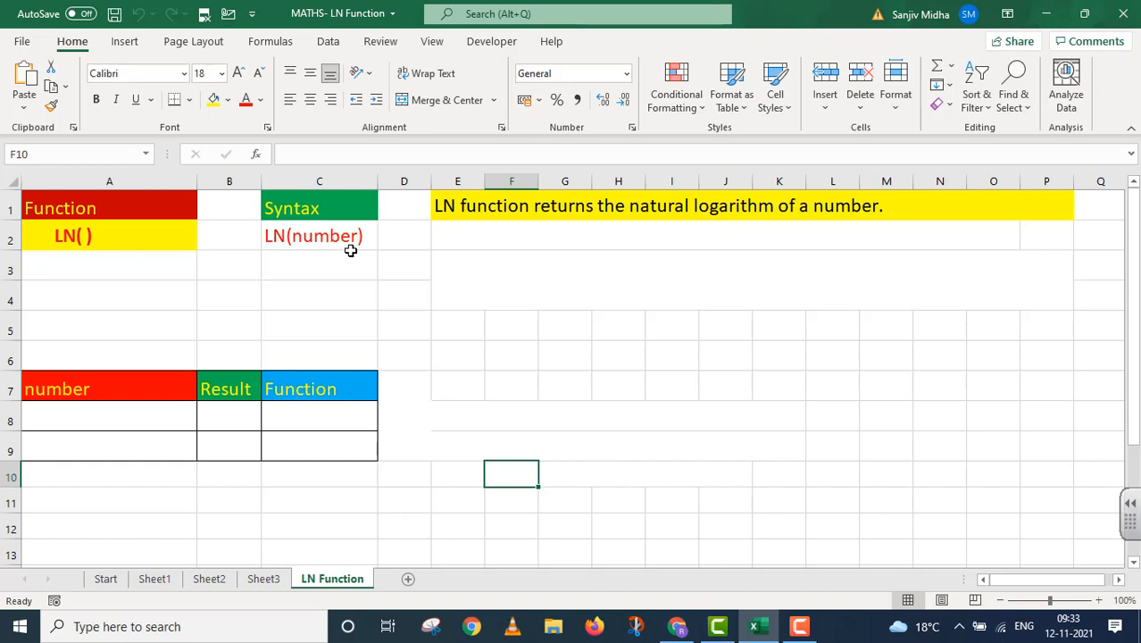
pyautogui.moveTo(339, 251)
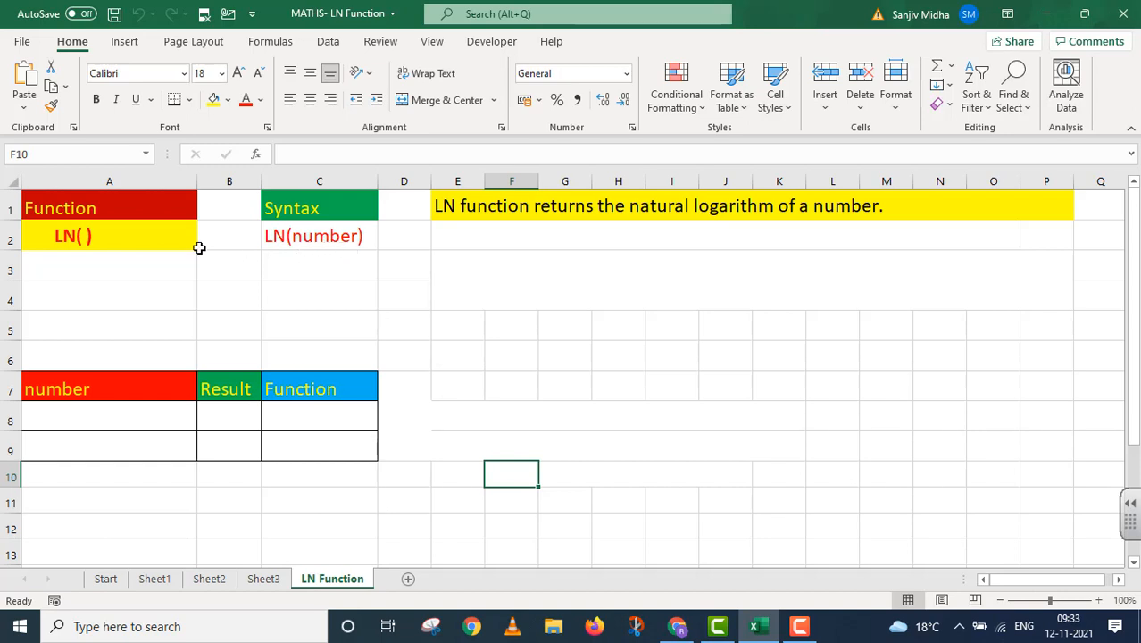
pyautogui.moveTo(438, 250)
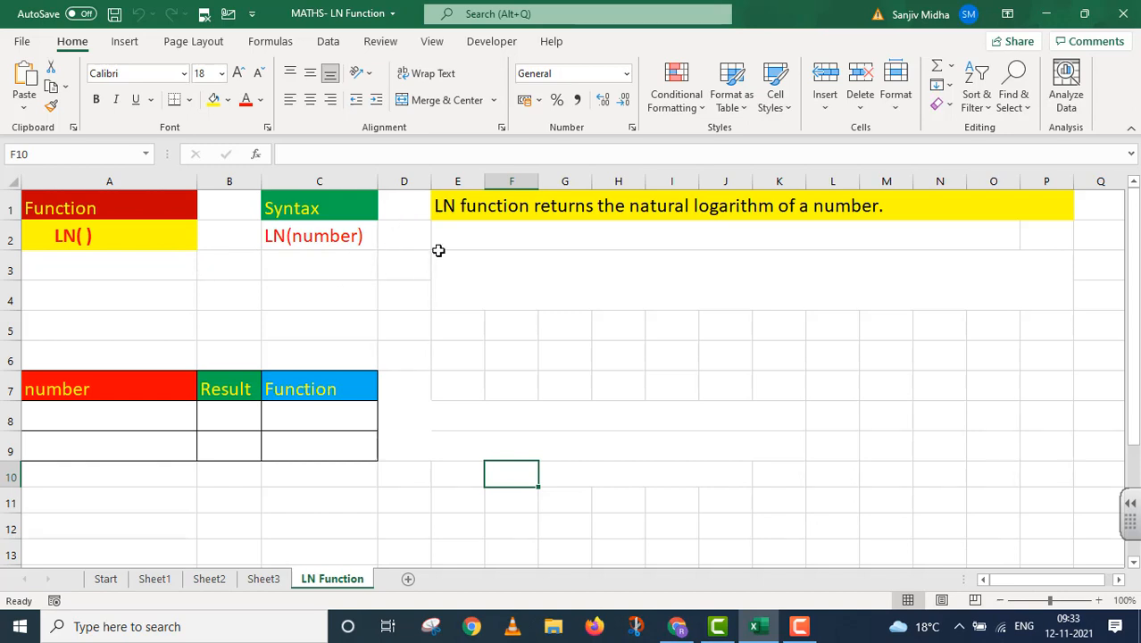
pyautogui.moveTo(597, 239)
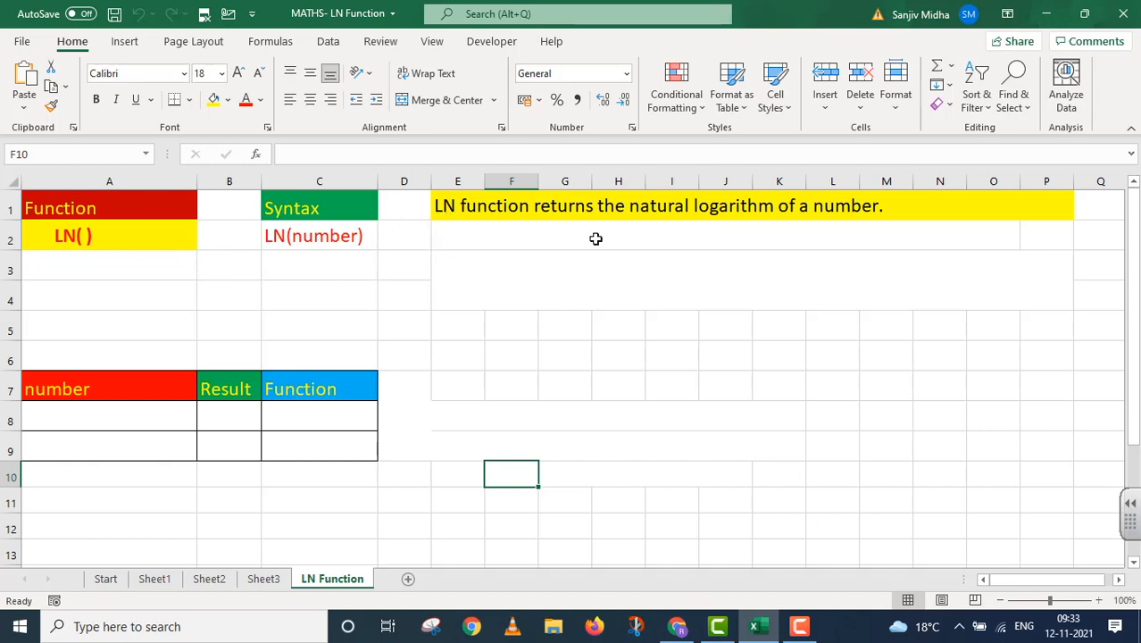
pyautogui.moveTo(879, 233)
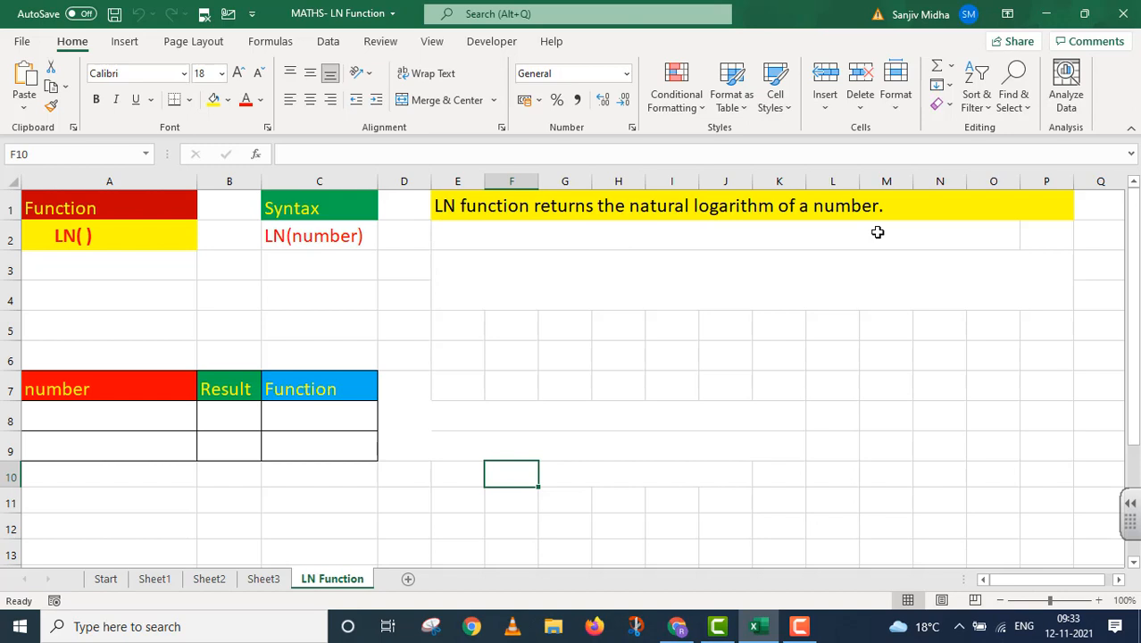
pyautogui.moveTo(457, 254)
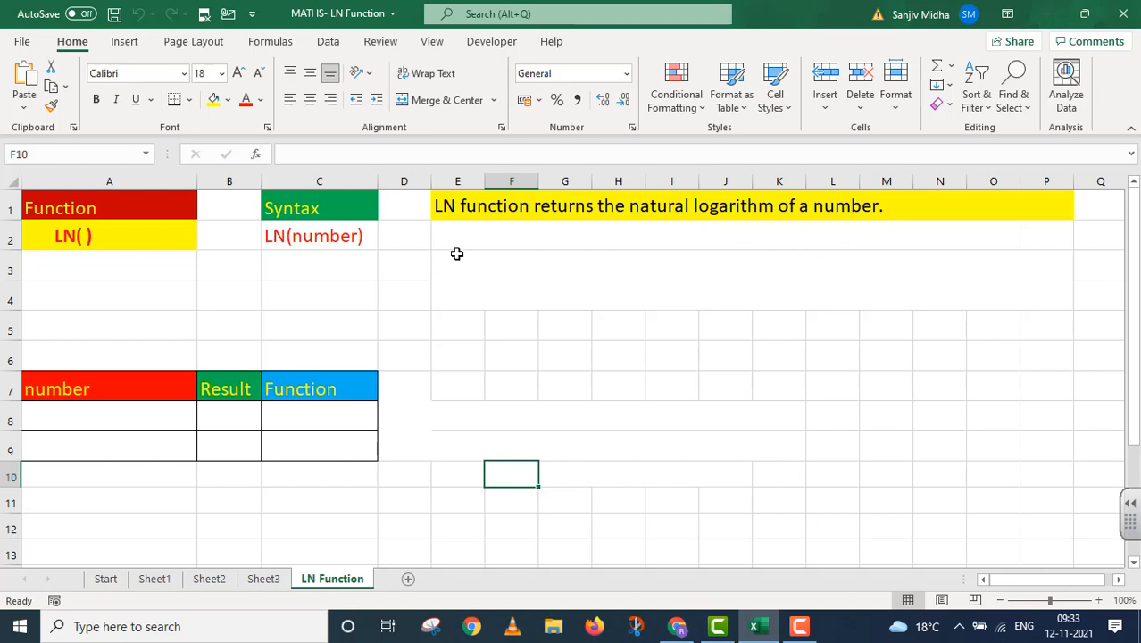
# Note in E2 that natural logs use constant e, and in E3 that the argument is a positive real number.
pyautogui.click(457, 236)
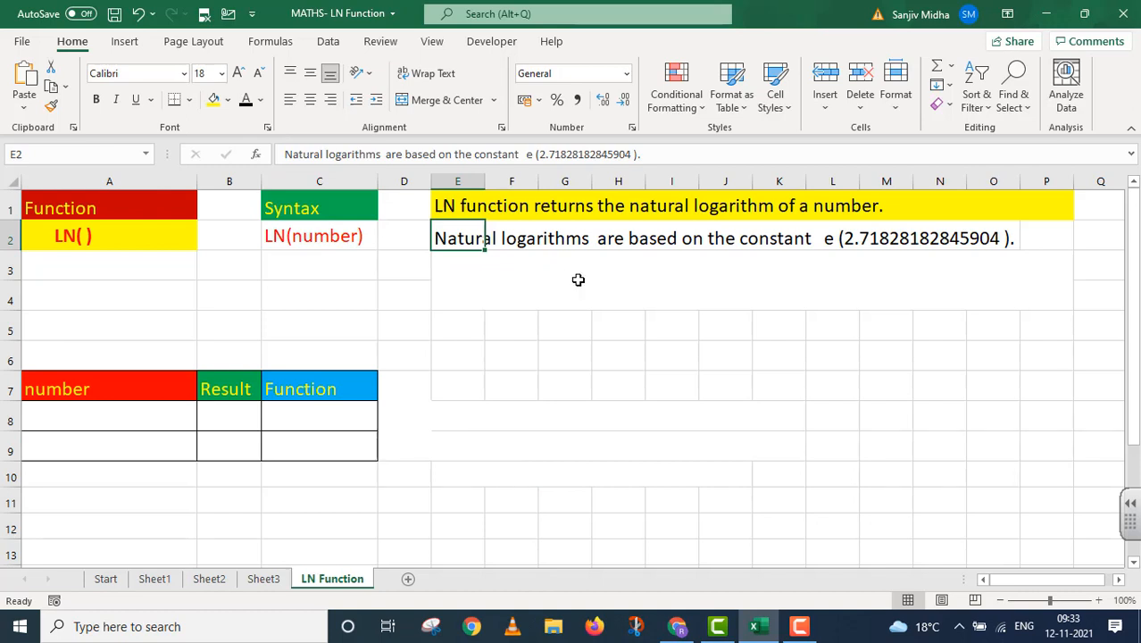
pyautogui.moveTo(838, 264)
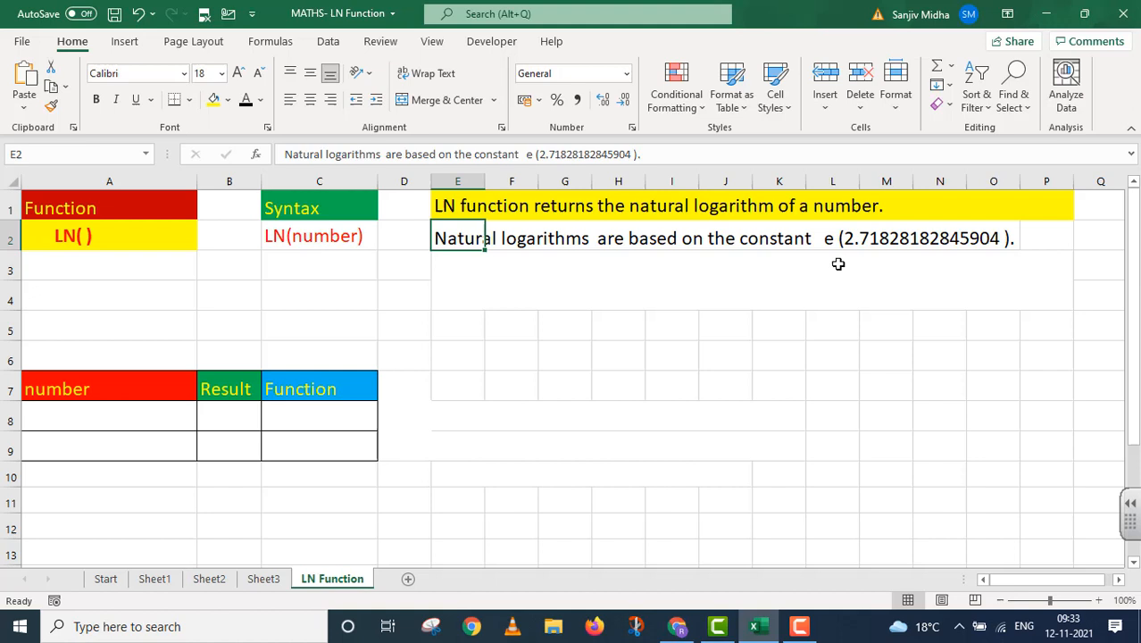
pyautogui.click(457, 268)
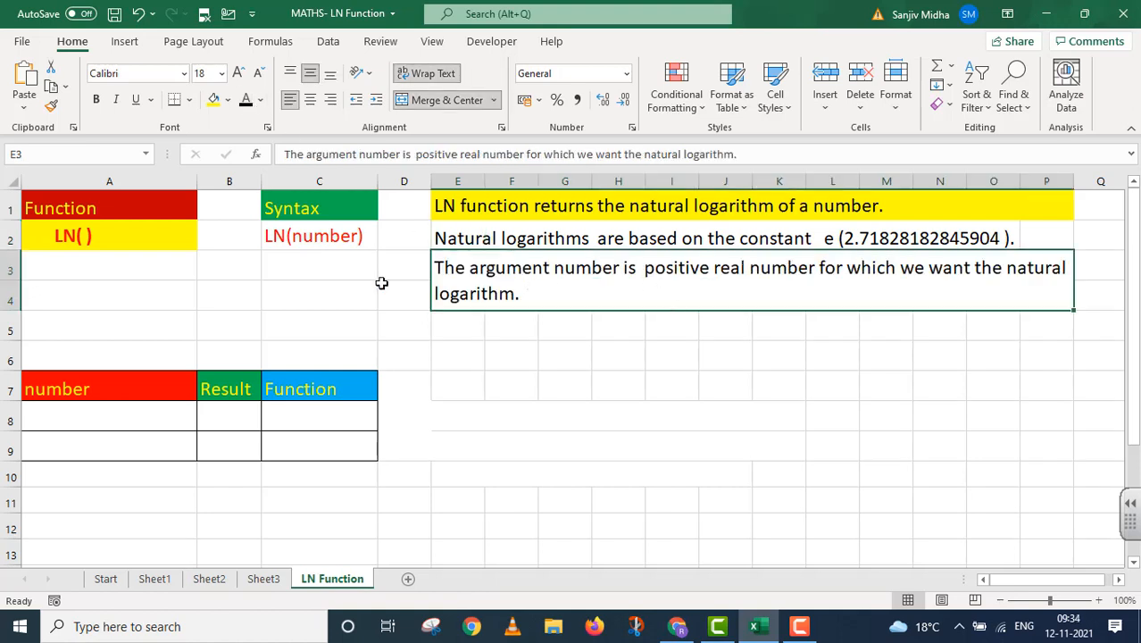
pyautogui.moveTo(329, 250)
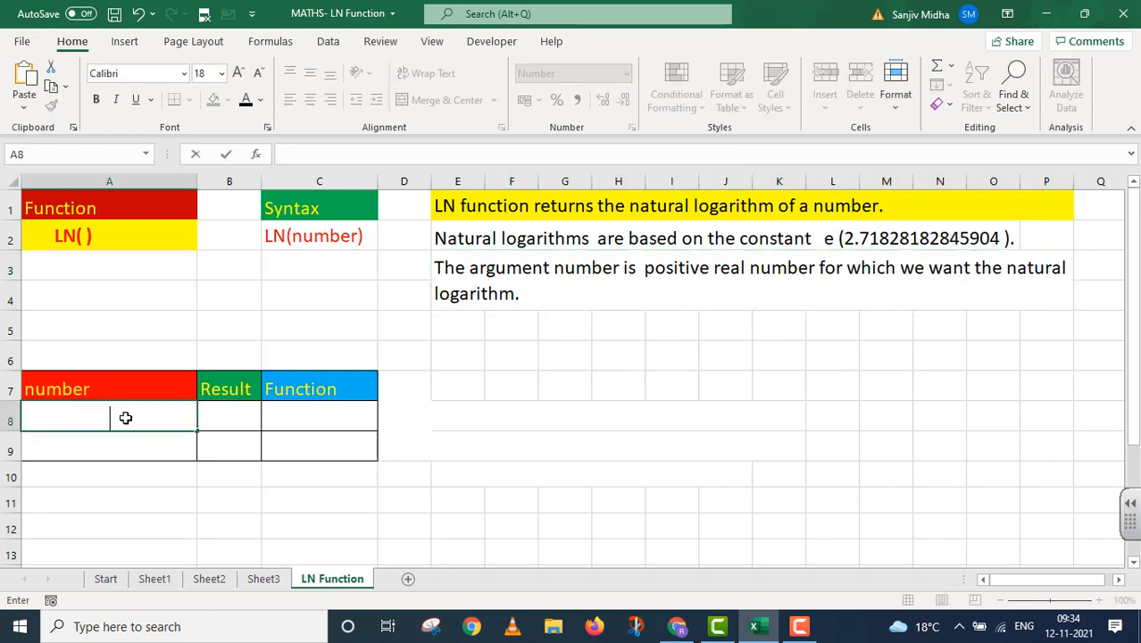
# Enter the value of e, 2.71828182845904, in cell A8 as the first test number.
pyautogui.write('2.71')
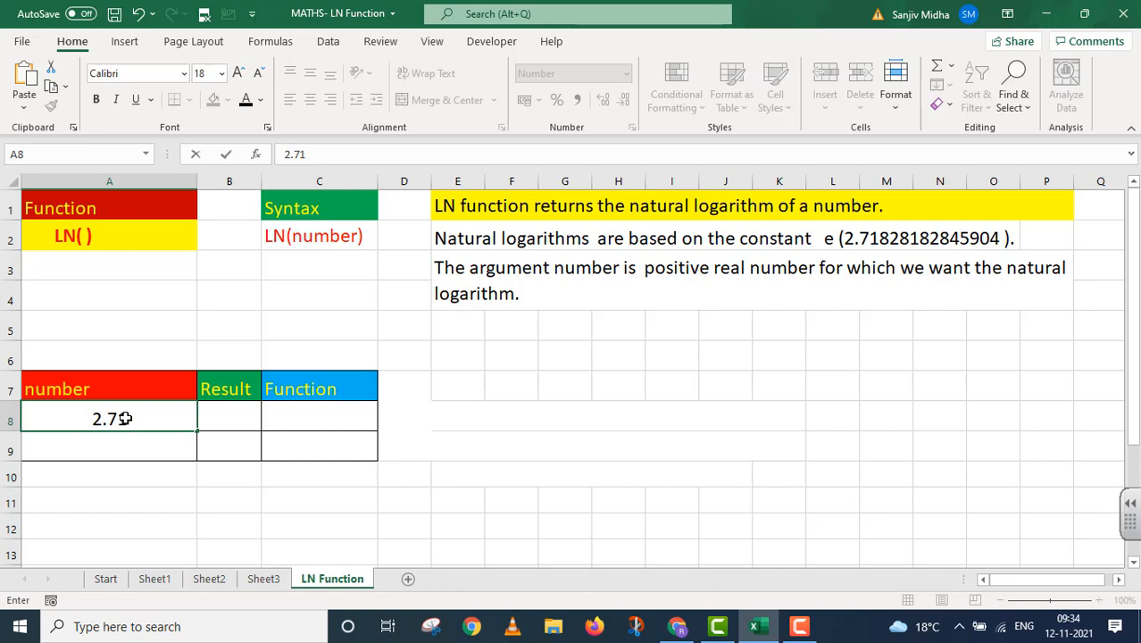
pyautogui.write('82')
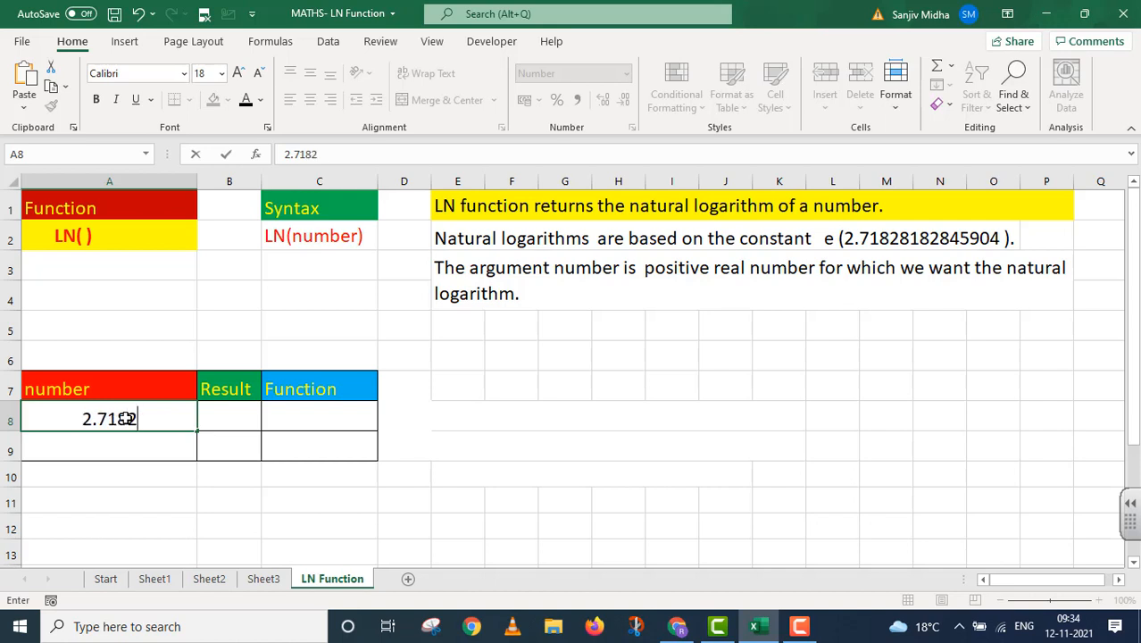
pyautogui.write('818')
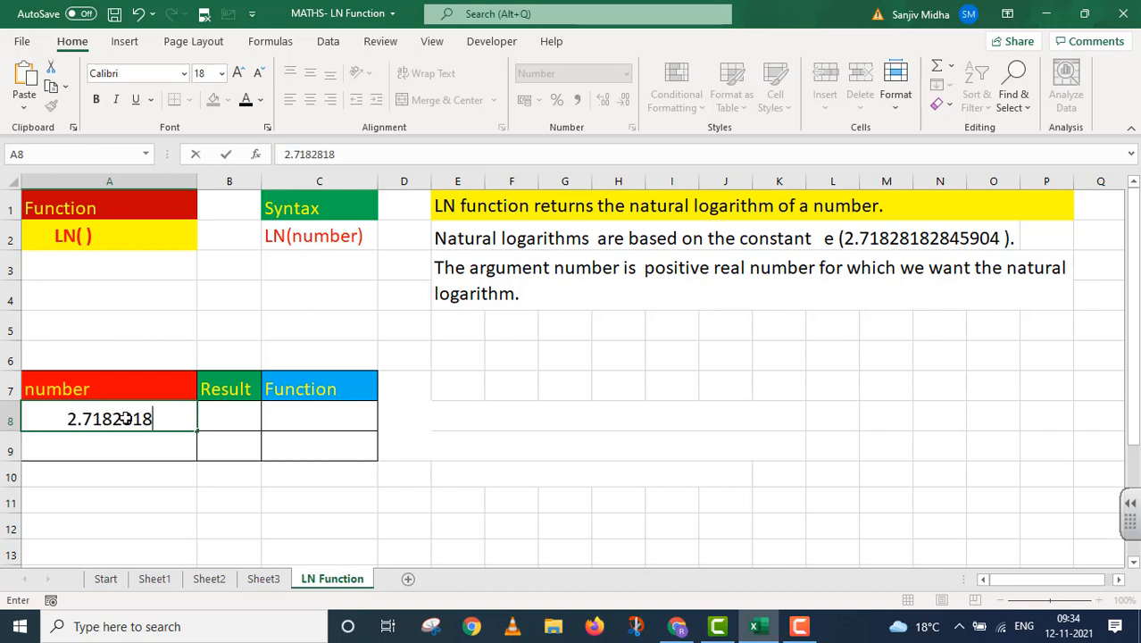
pyautogui.write('284')
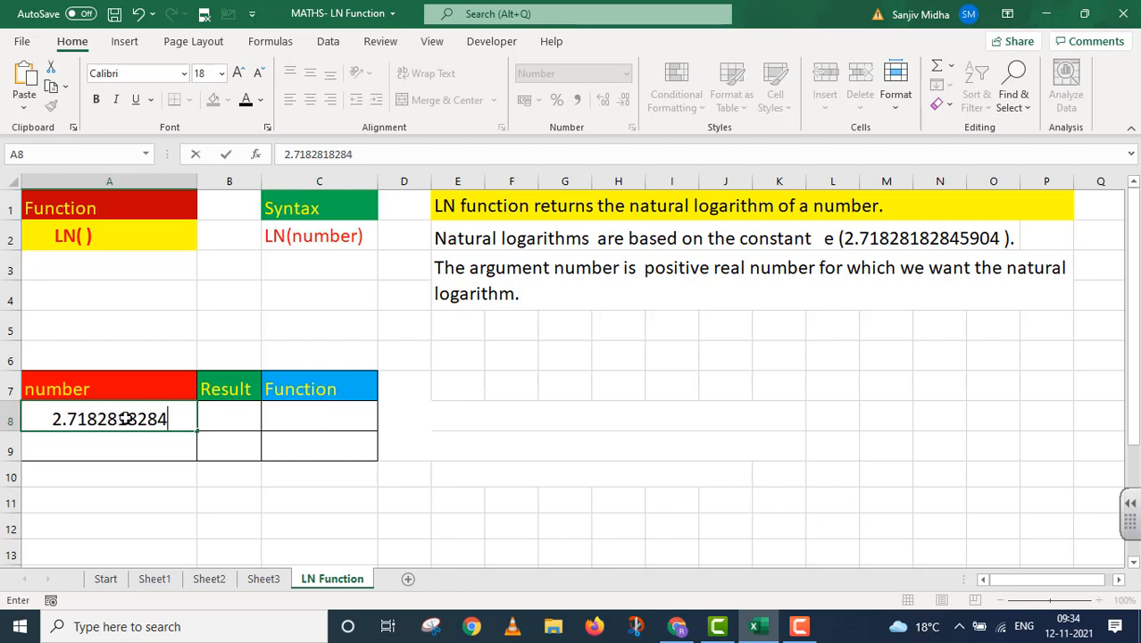
pyautogui.write('590')
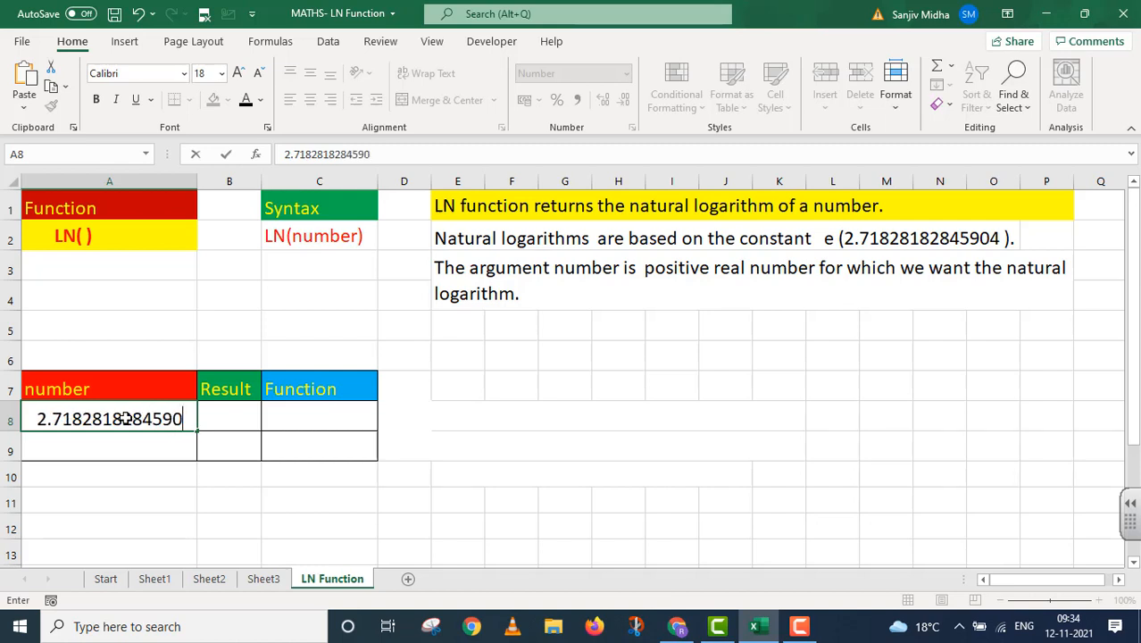
pyautogui.write('4')
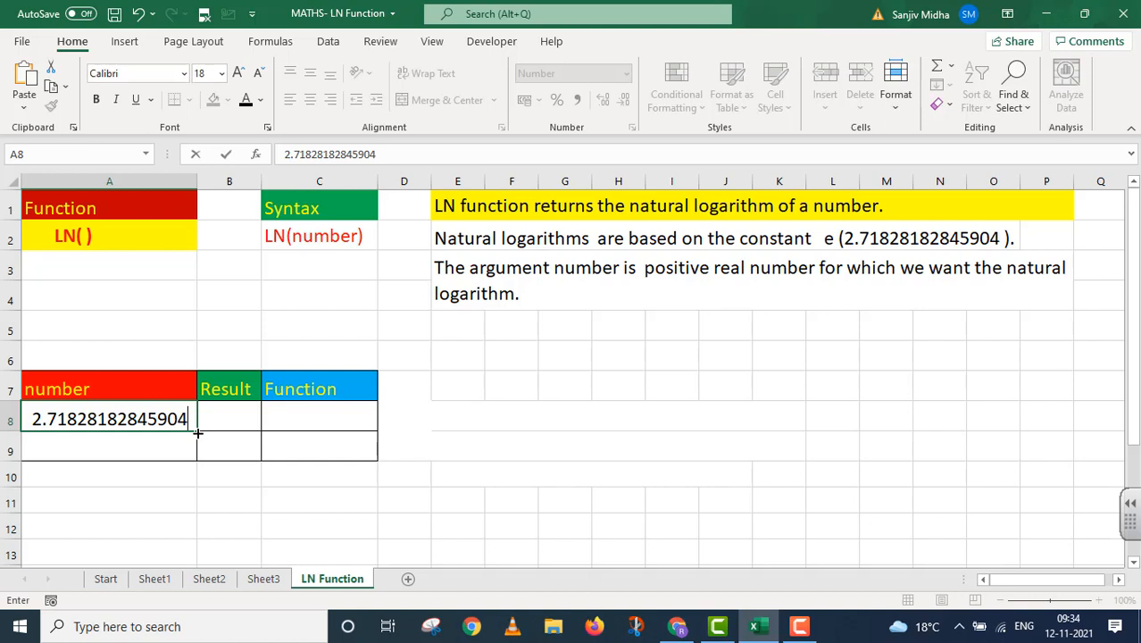
pyautogui.moveTo(218, 418)
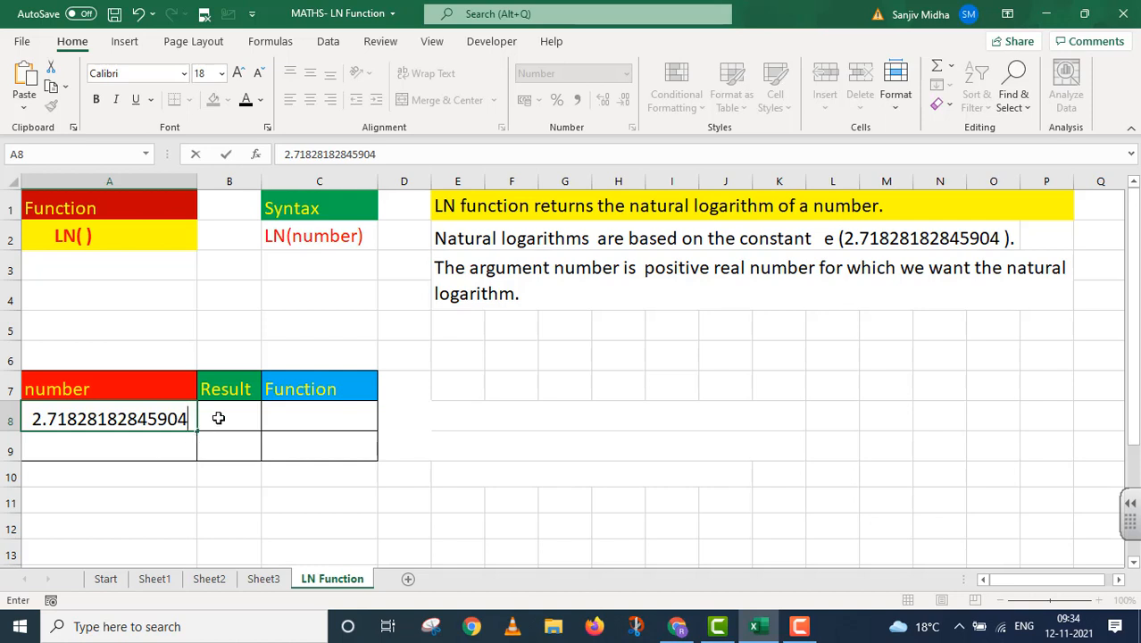
# Enter =LN(A8) in B8 so it returns 1.
pyautogui.click(229, 418)
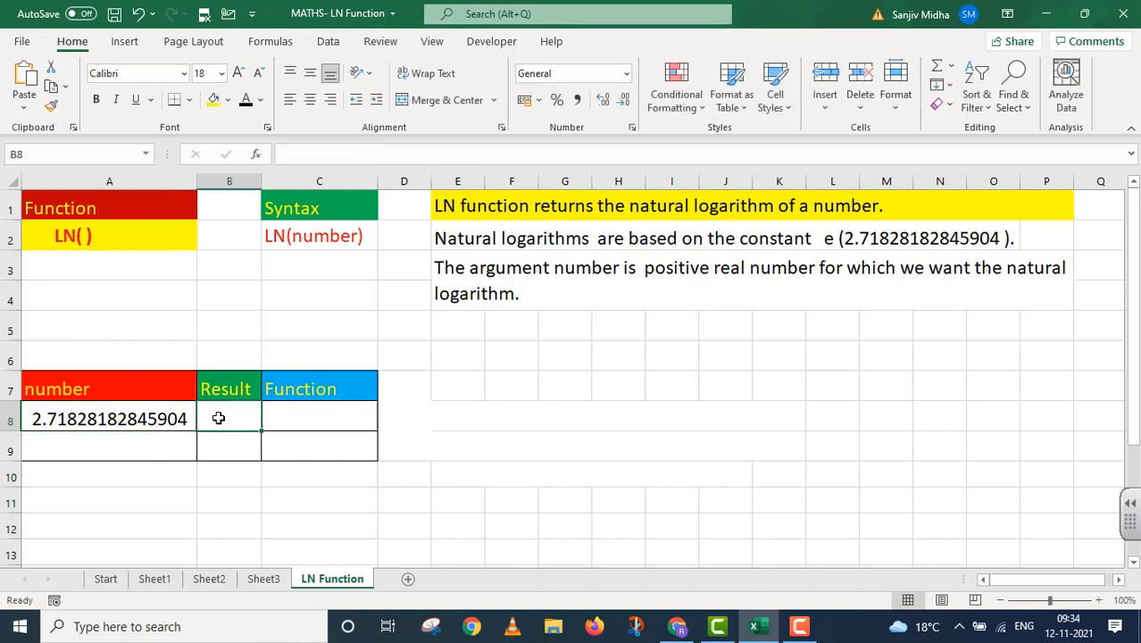
pyautogui.write('=')
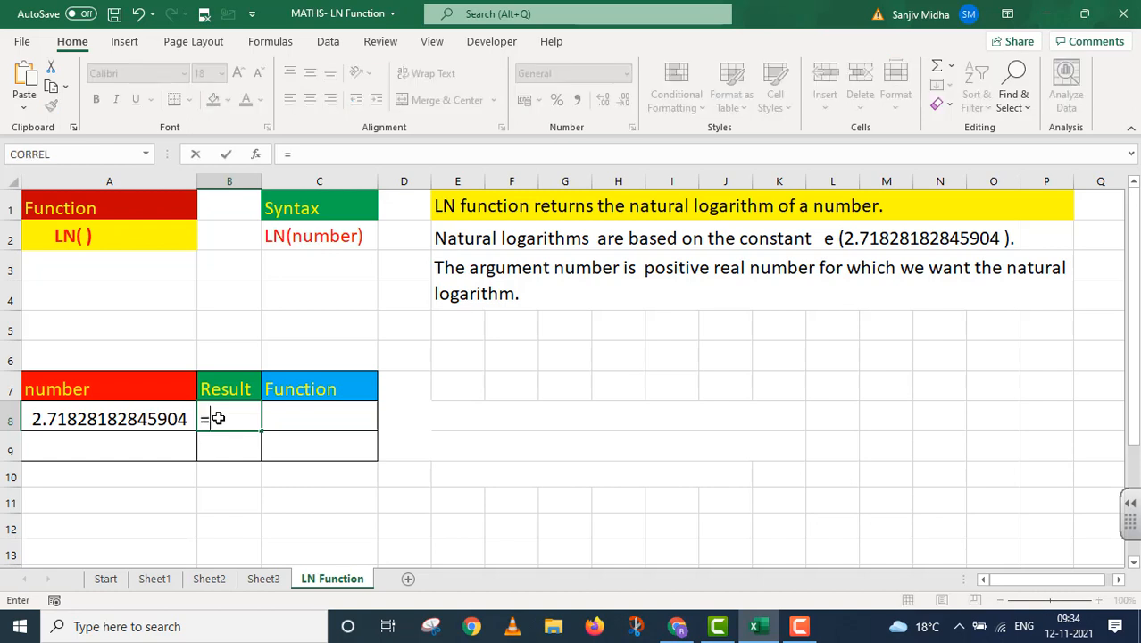
pyautogui.write('LN')
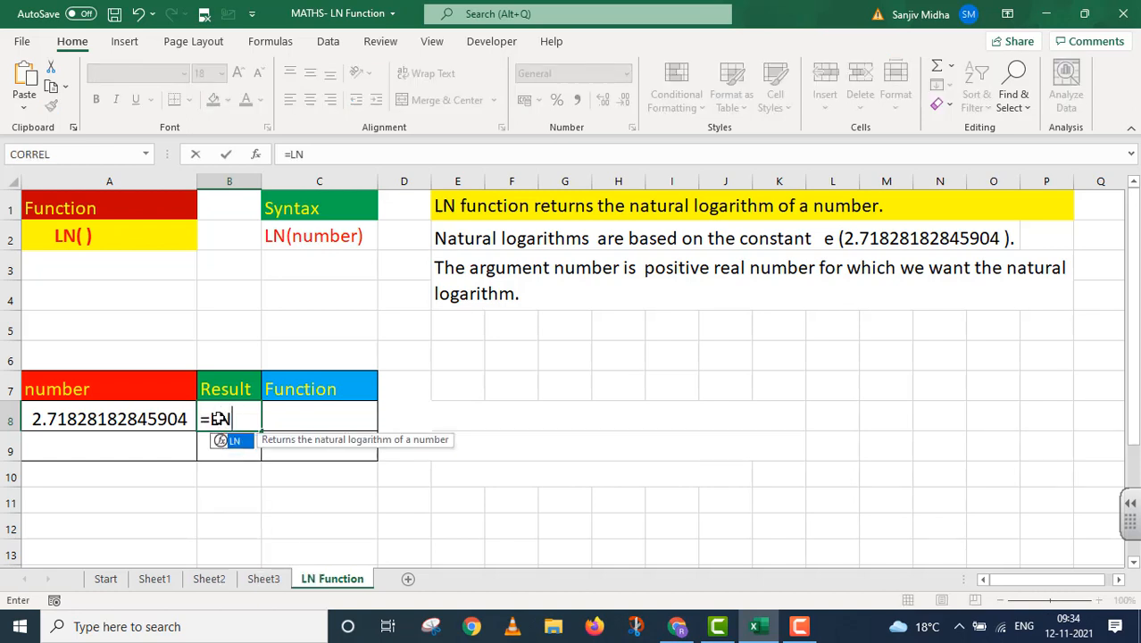
pyautogui.write('(')
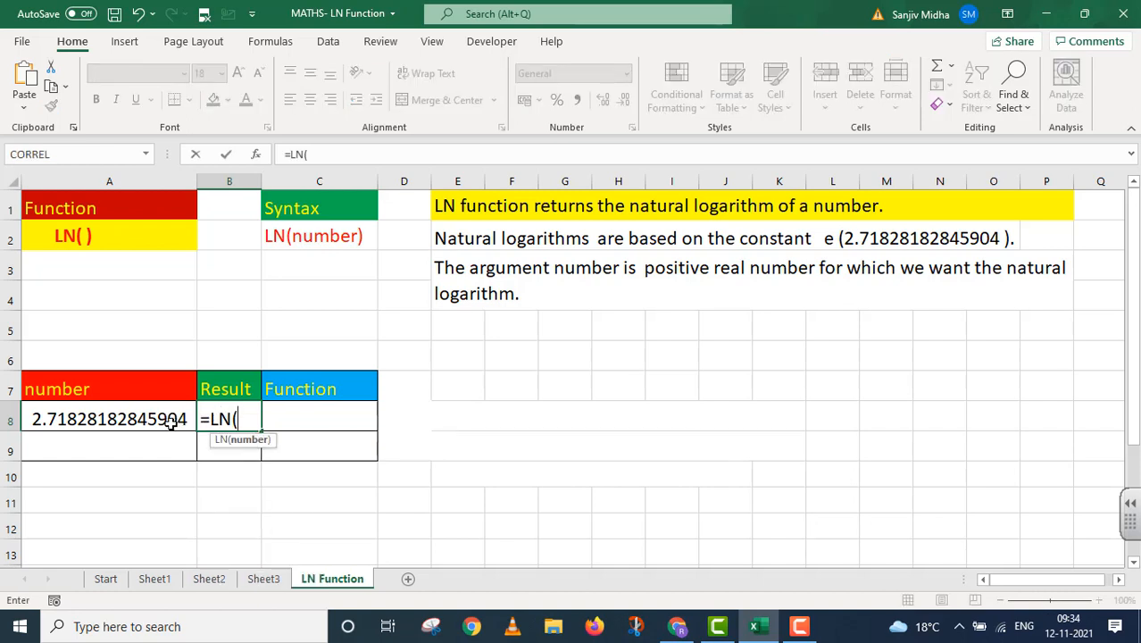
pyautogui.click(109, 418)
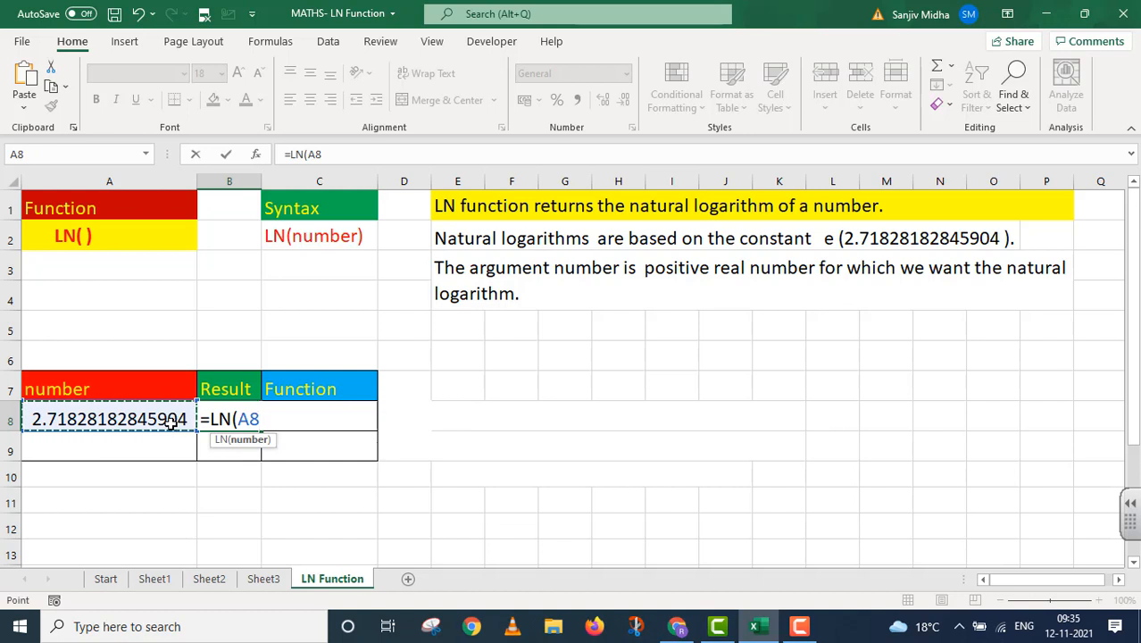
pyautogui.write(')')
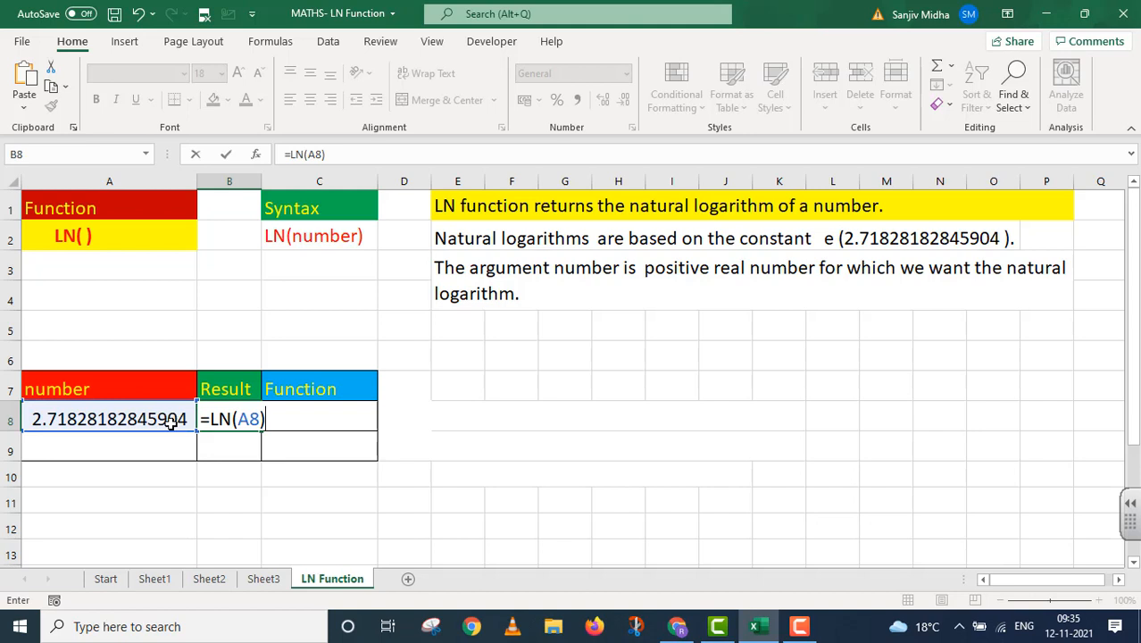
pyautogui.press('Return')
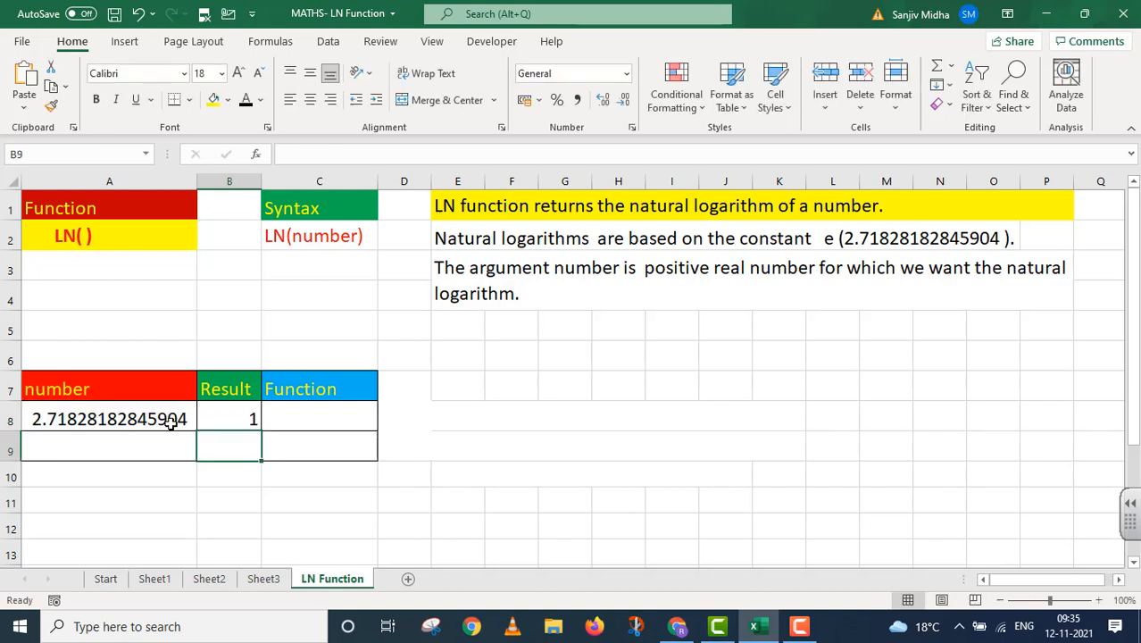
# Show the formula text =LN(A8) in C8 with a note calling it the natural log of e (1).
pyautogui.click(229, 418)
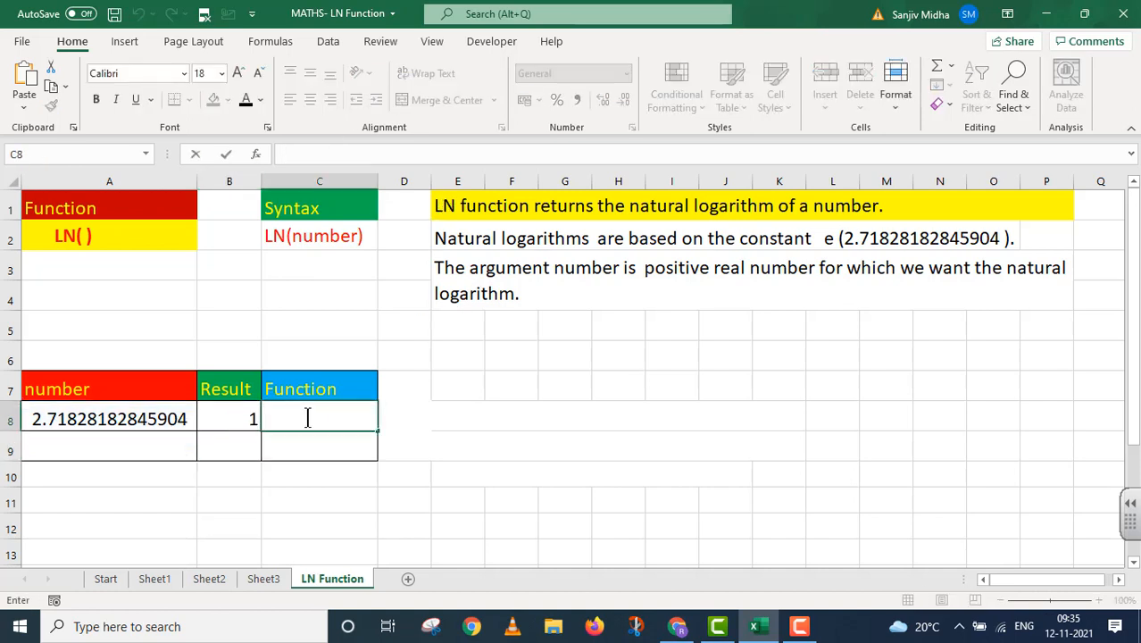
pyautogui.write('=LN(A8)')
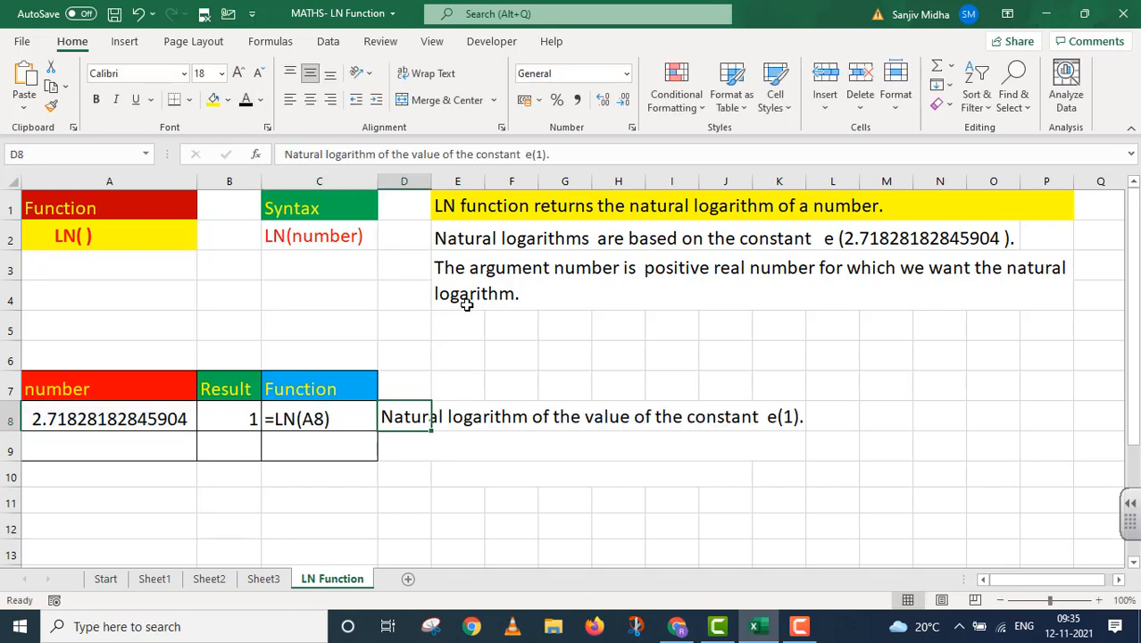
pyautogui.moveTo(593, 422)
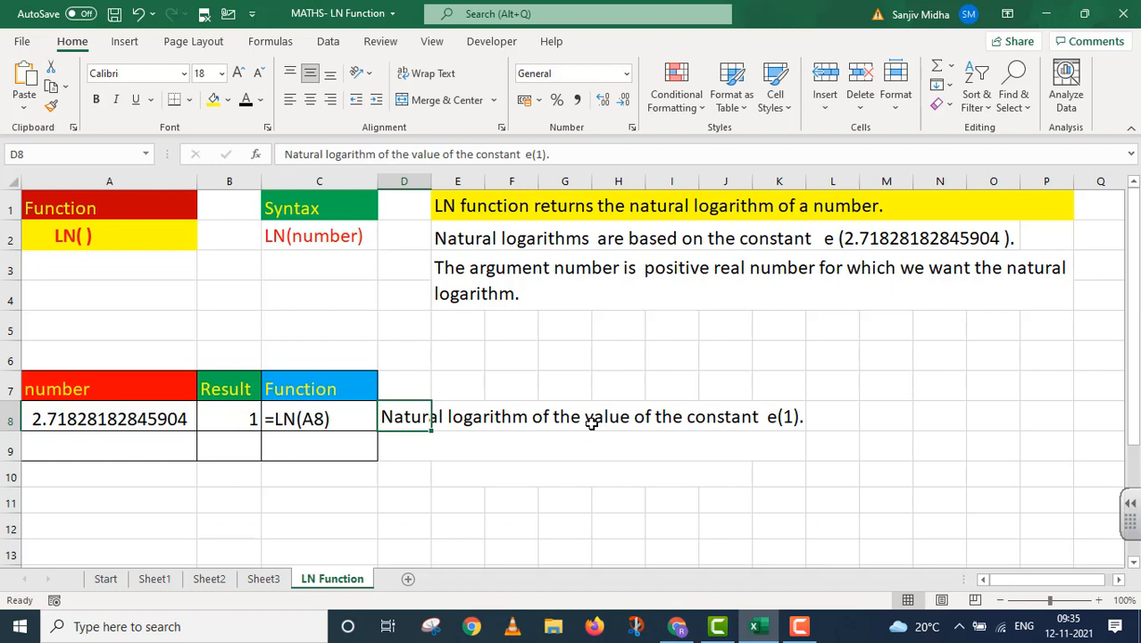
pyautogui.moveTo(604, 357)
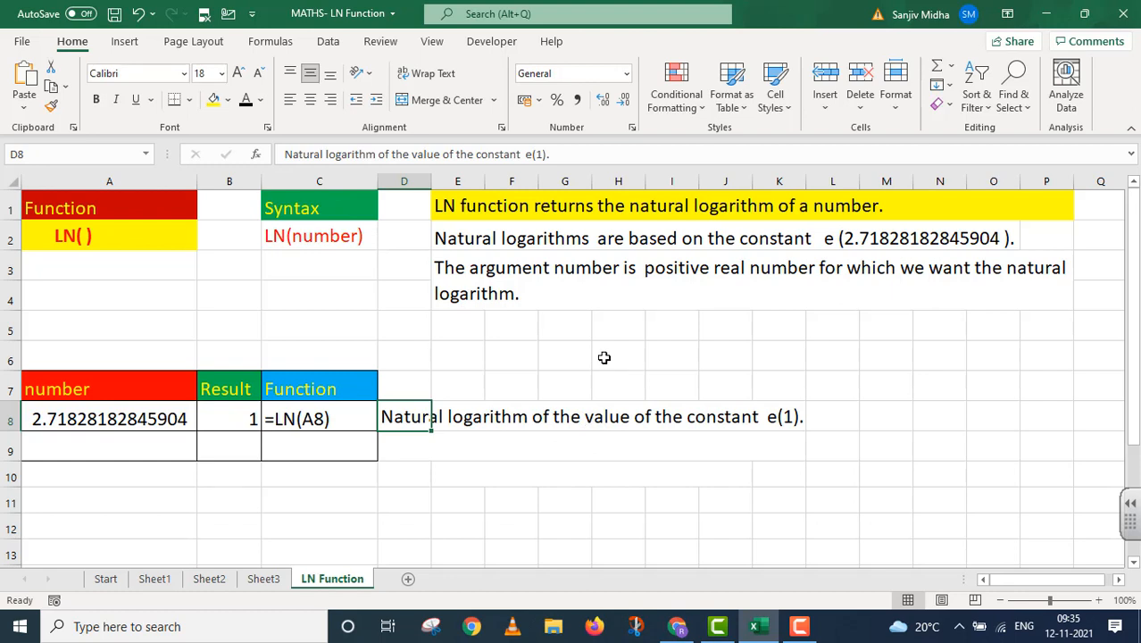
pyautogui.moveTo(165, 449)
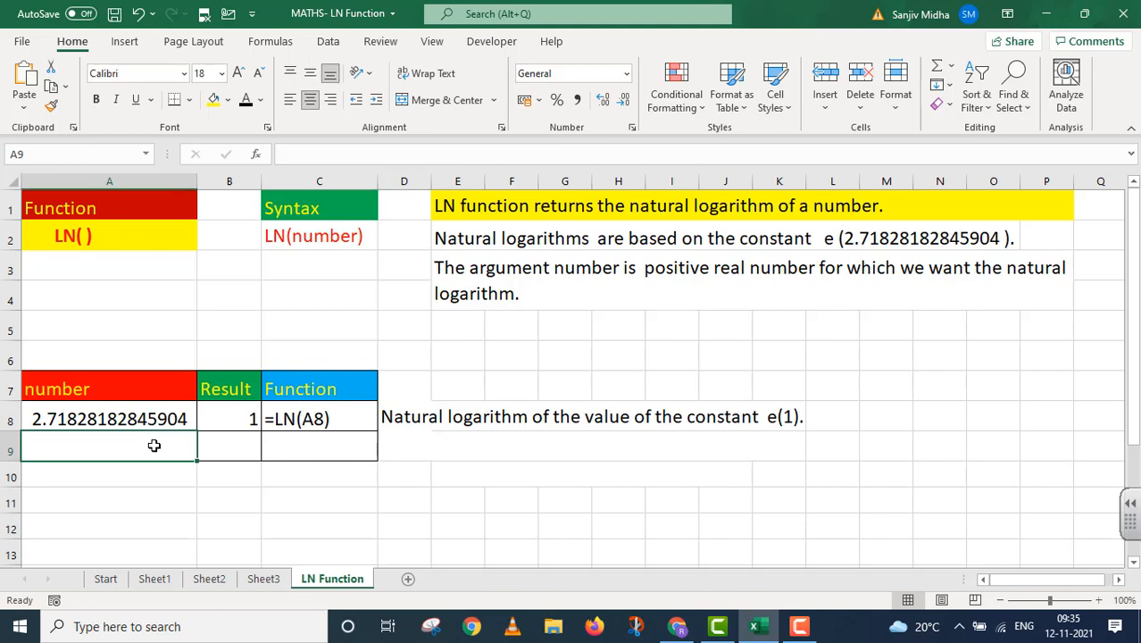
# Label A9 as EXP(3) for the second example.
pyautogui.write('EX')
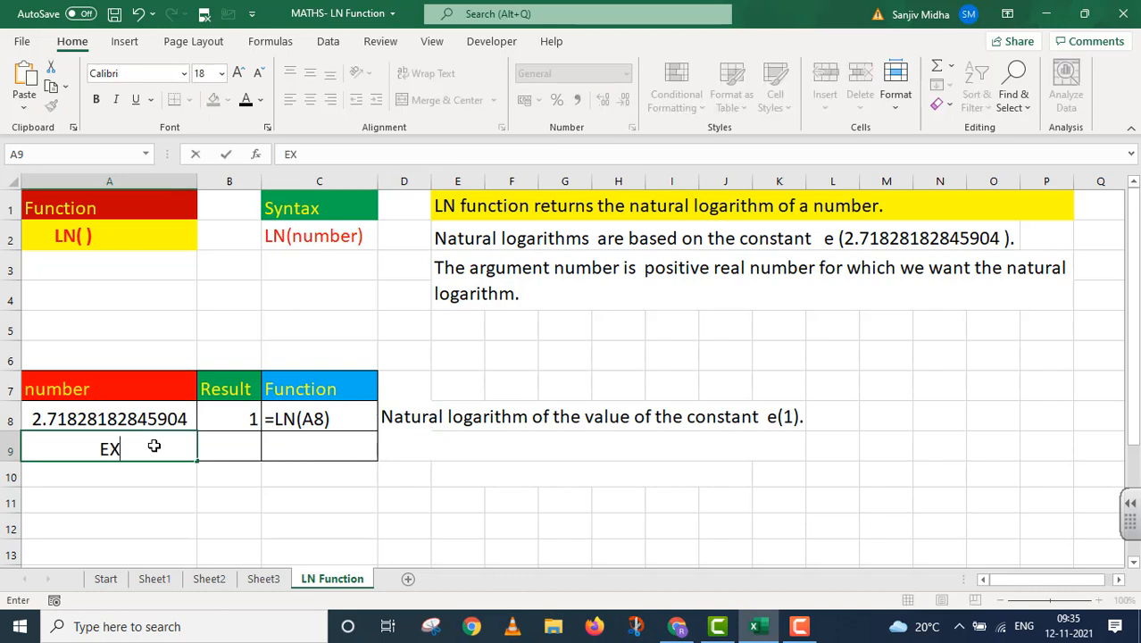
pyautogui.write('P')
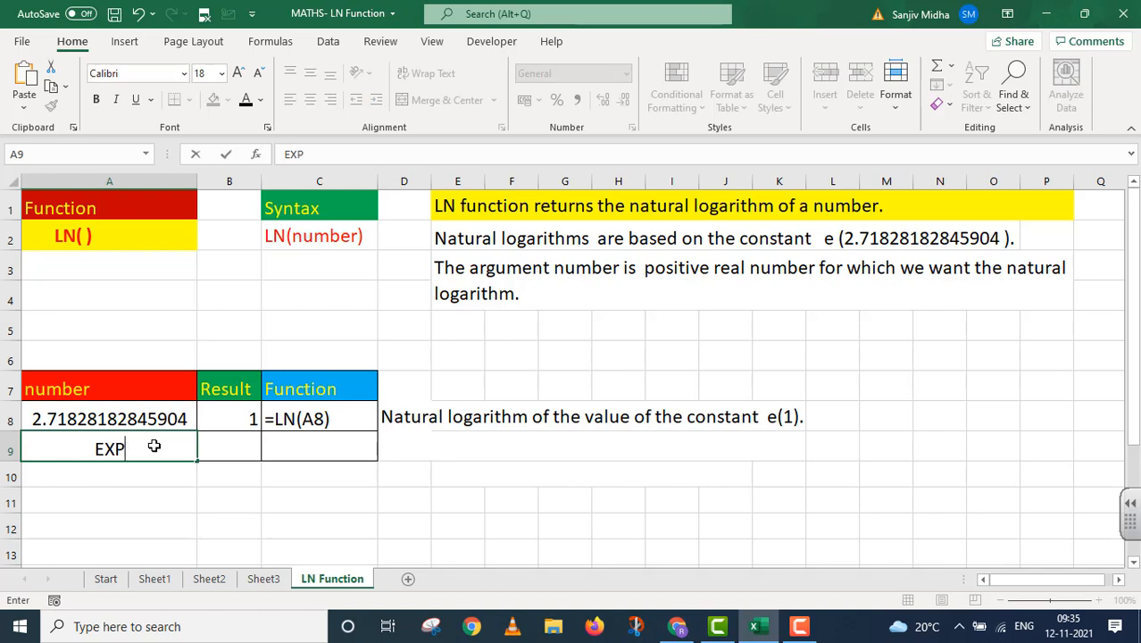
pyautogui.write('(3')
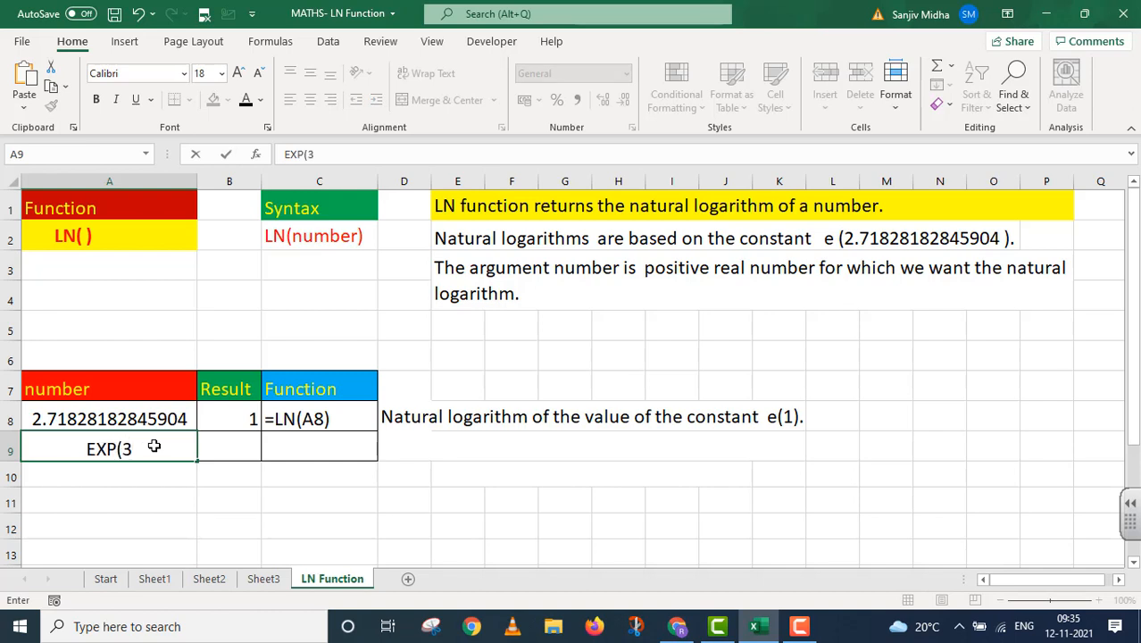
pyautogui.write(')')
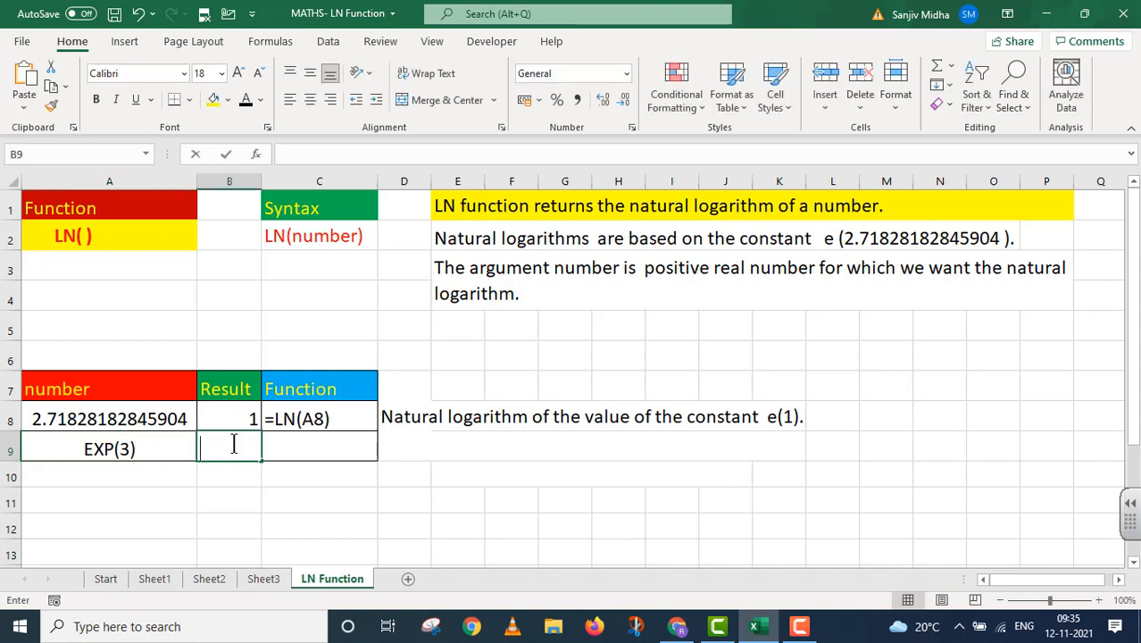
# Enter =LN(EXP(3)) in B9 so it returns 3.
pyautogui.write('=')
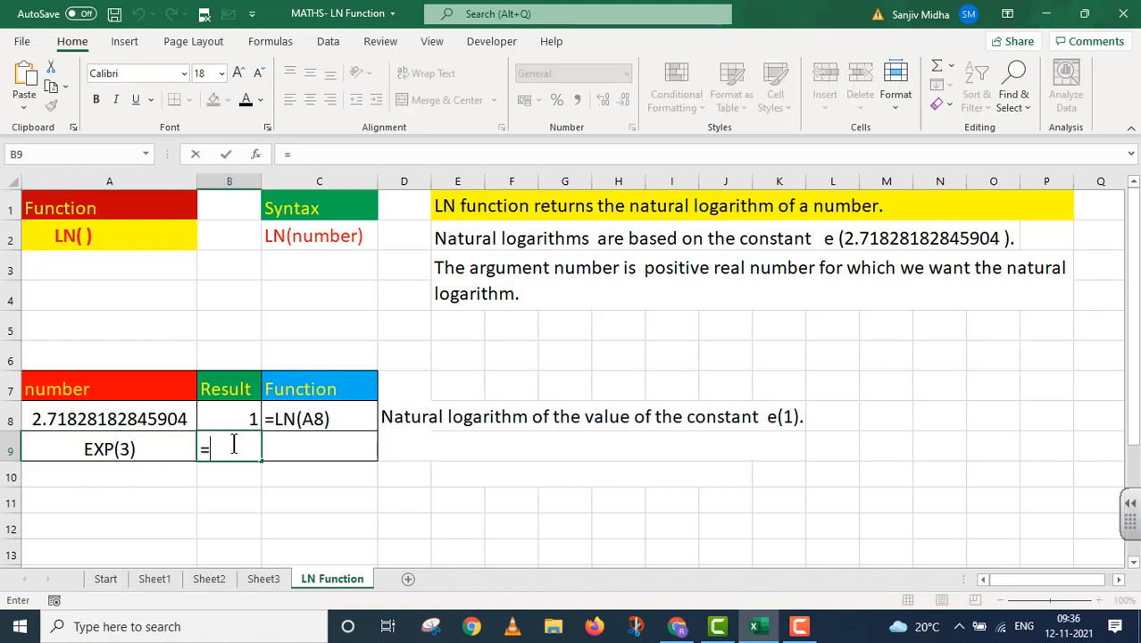
pyautogui.write('LN(EXP(')
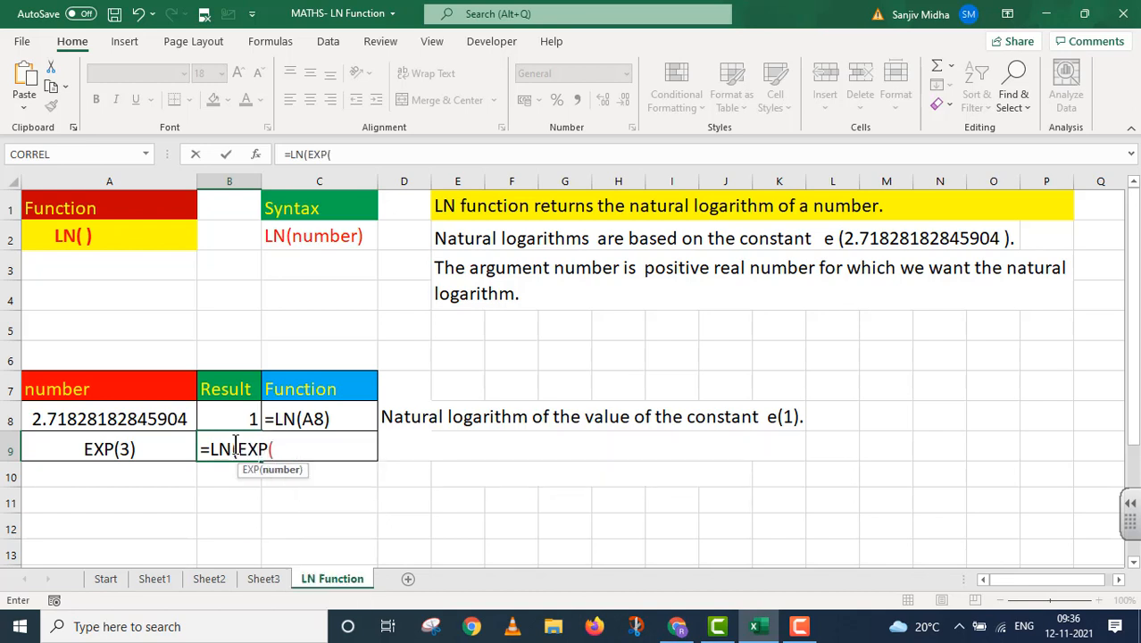
pyautogui.write('3)')
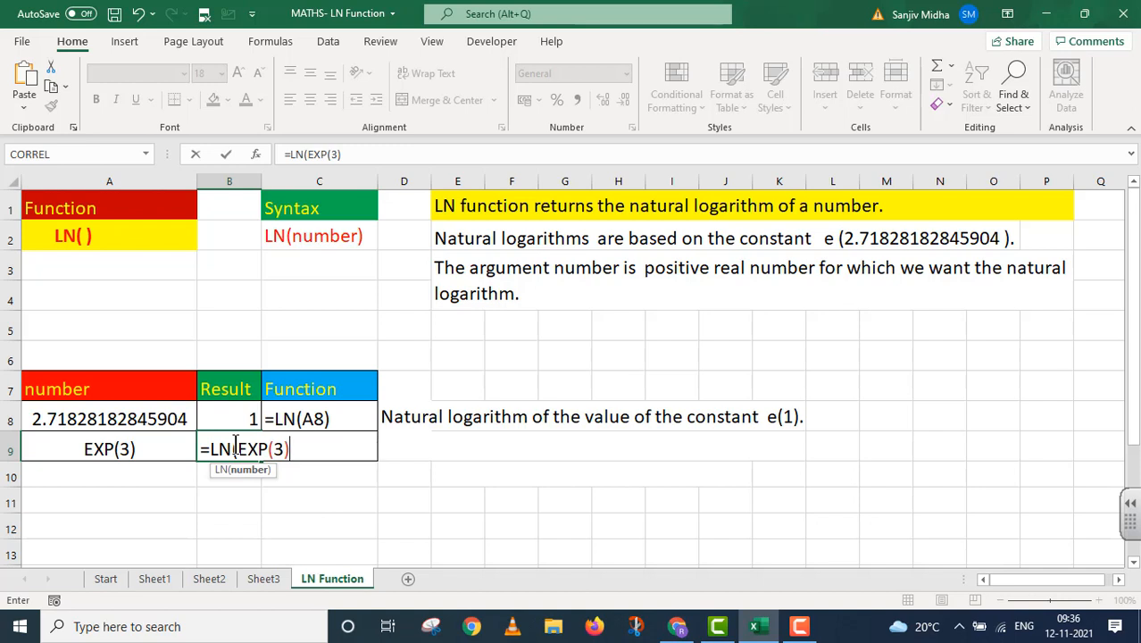
pyautogui.write(')')
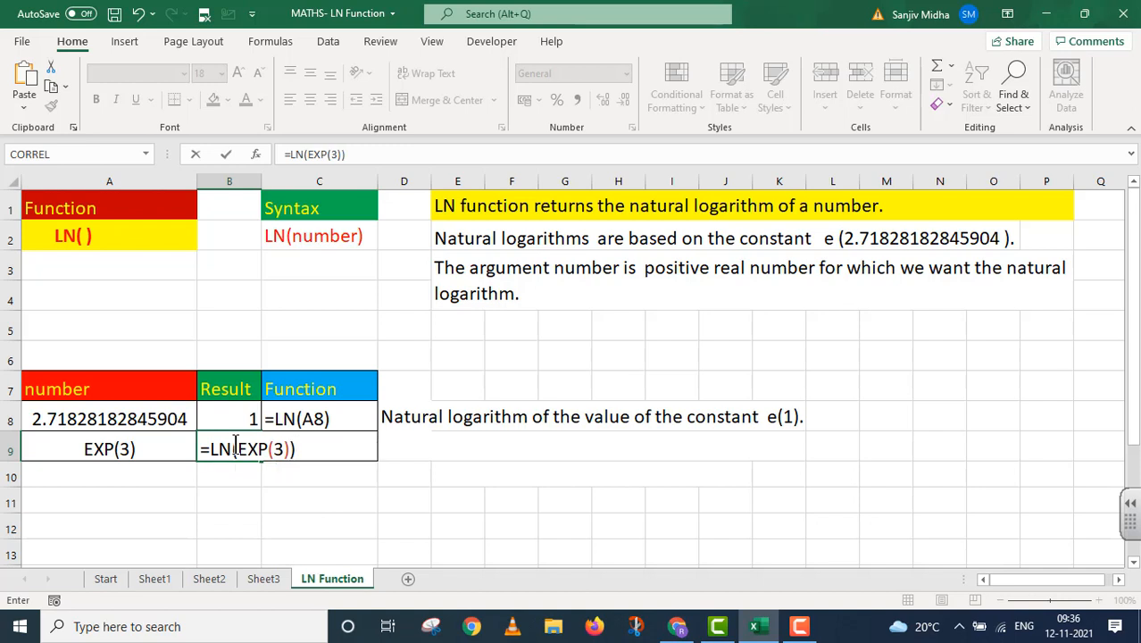
pyautogui.press('Return')
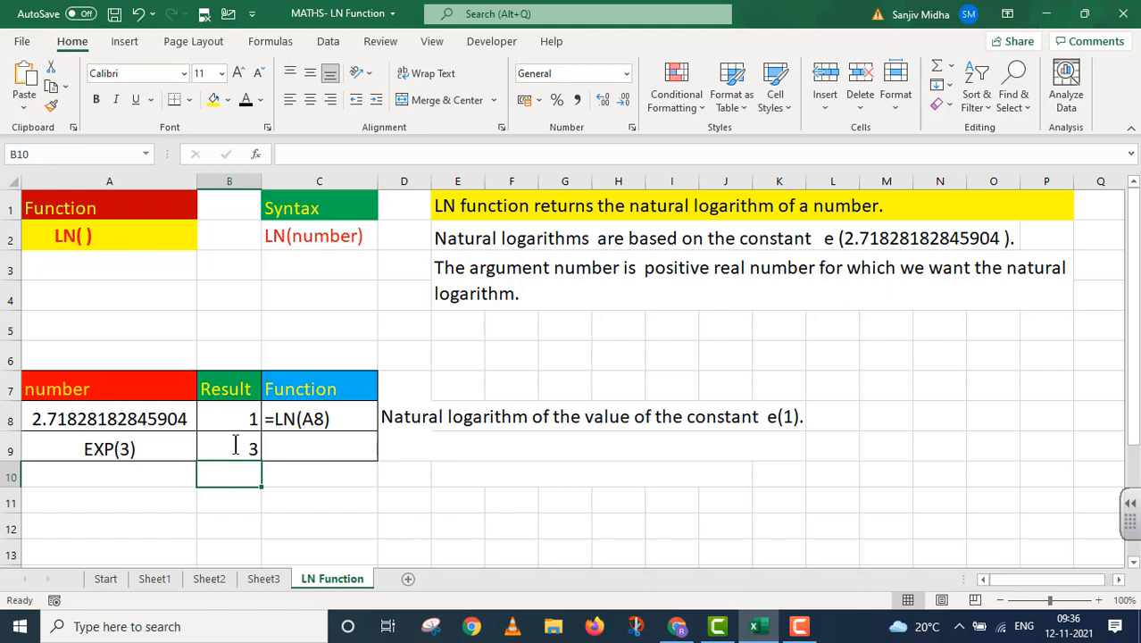
# Show =LN(EXP(3)) as text in C9 with a note about the natural log of e raised to 3.
pyautogui.click(228, 449)
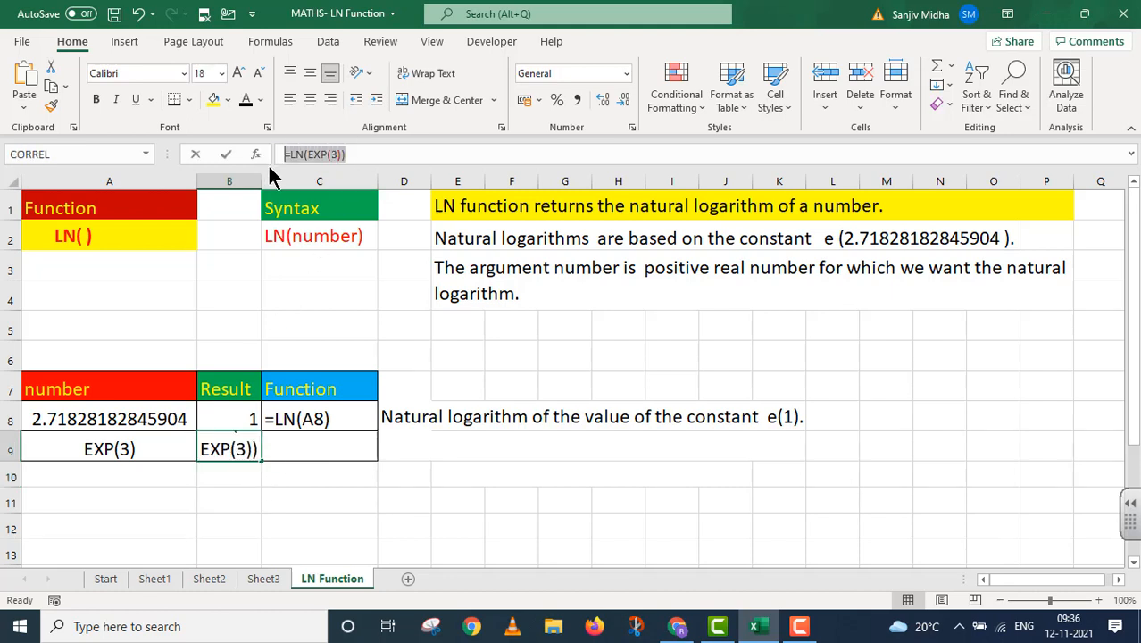
pyautogui.press('Return')
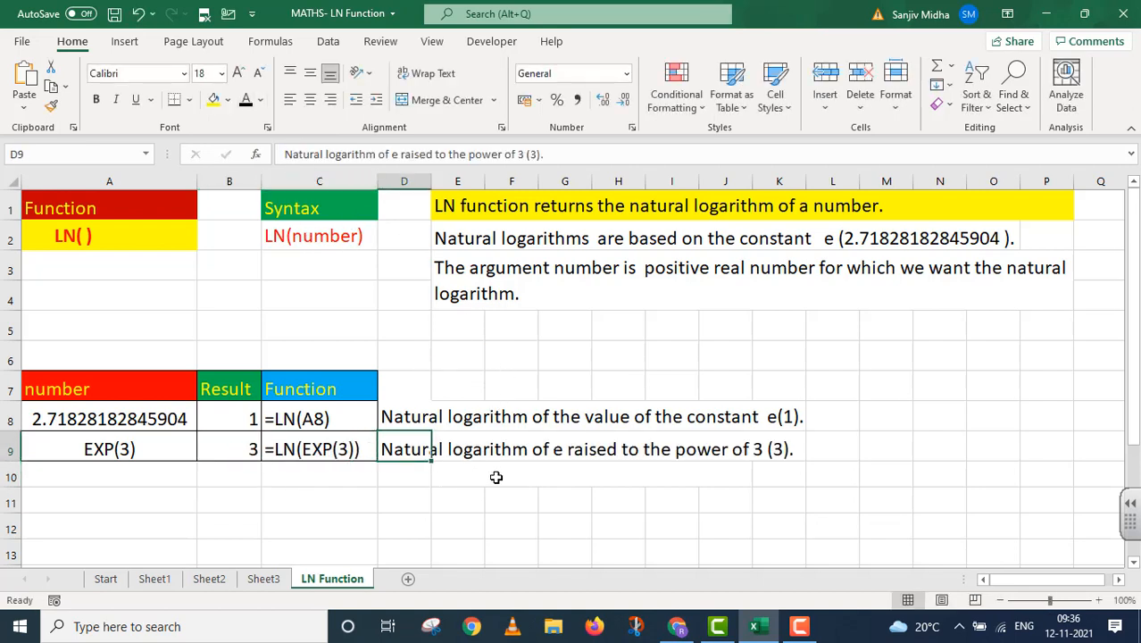
pyautogui.moveTo(754, 467)
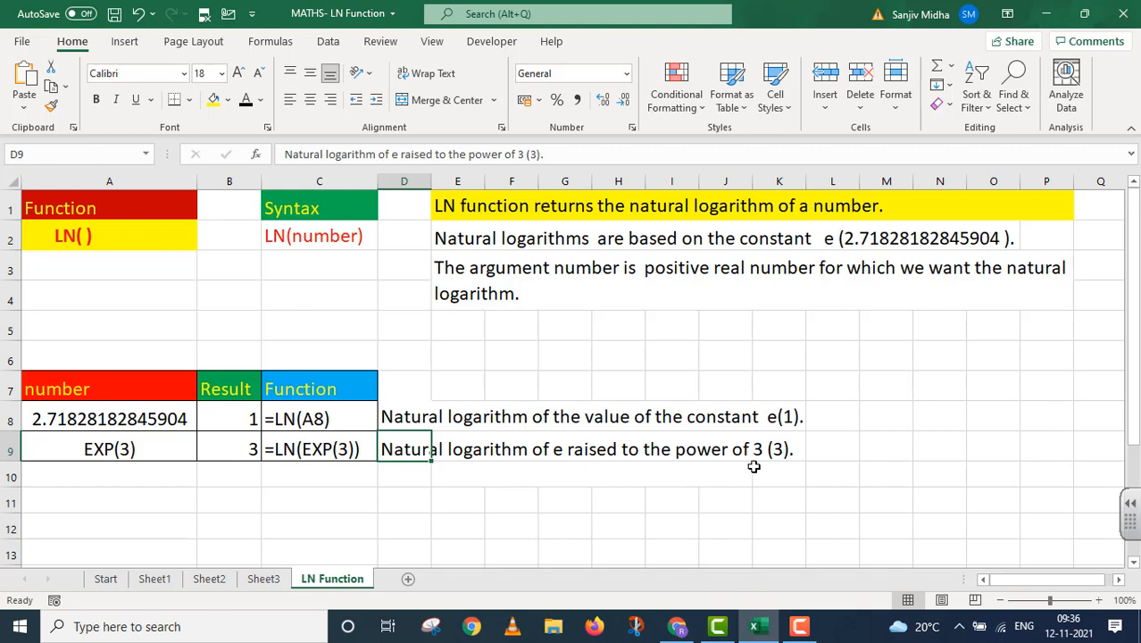
pyautogui.moveTo(607, 478)
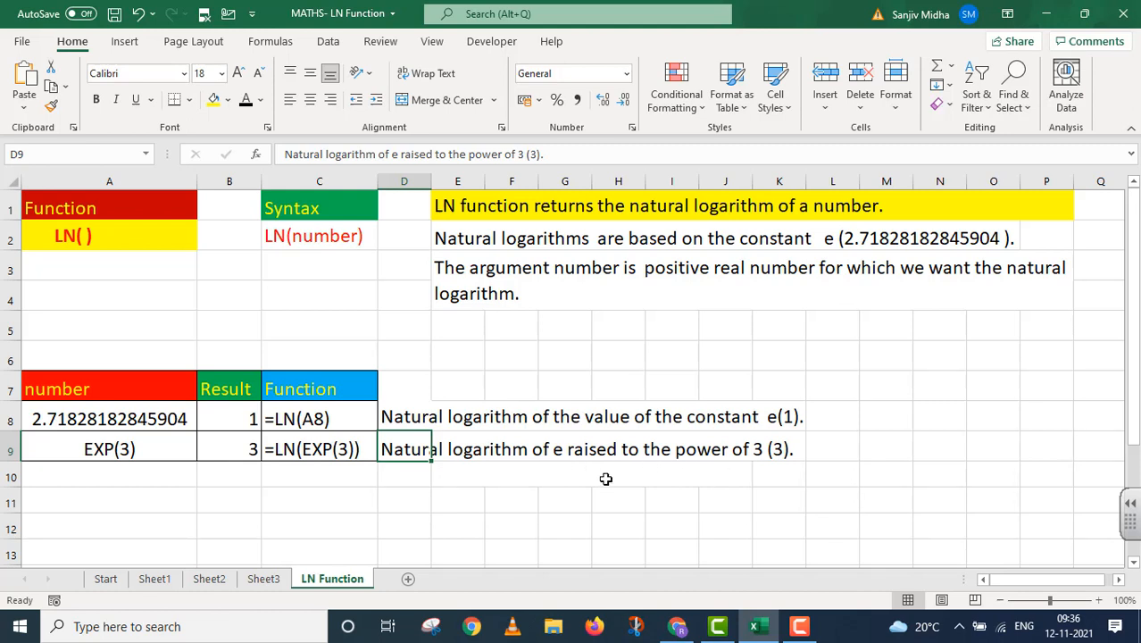
pyautogui.moveTo(453, 473)
pyautogui.write('LN is the inverse of EXP Function.')
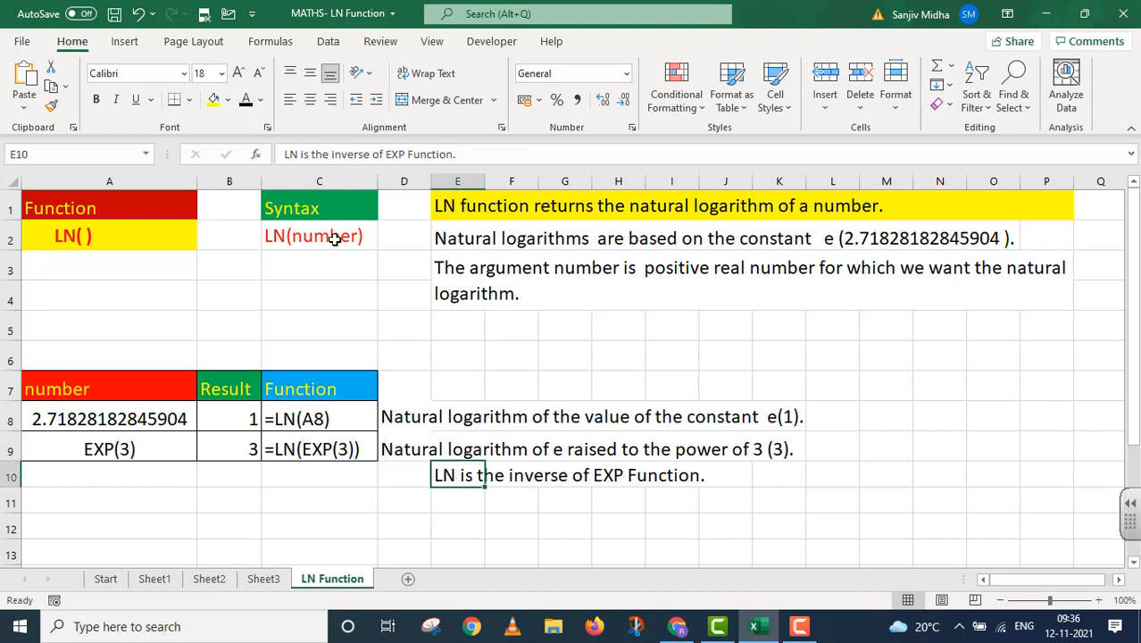
pyautogui.moveTo(699, 314)
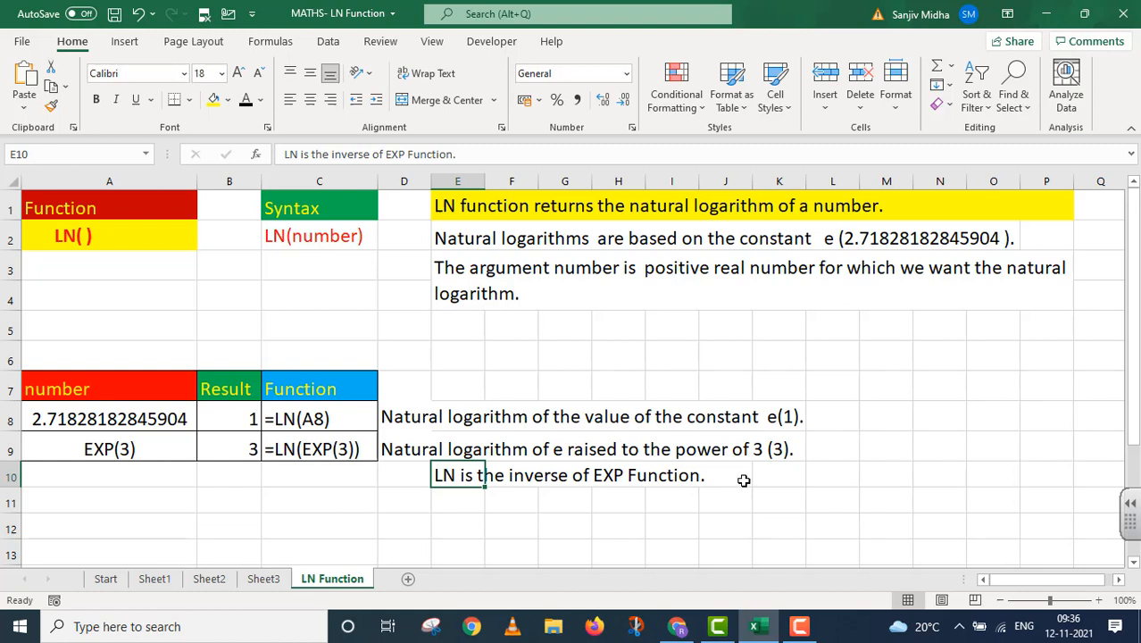
pyautogui.moveTo(604, 500)
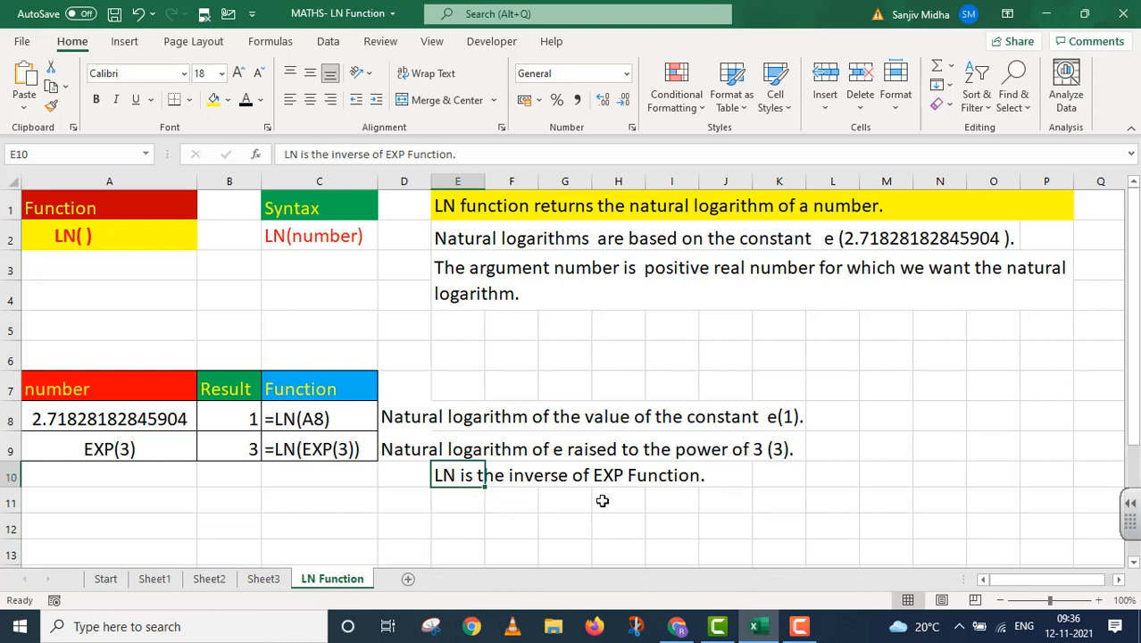
pyautogui.moveTo(736, 486)
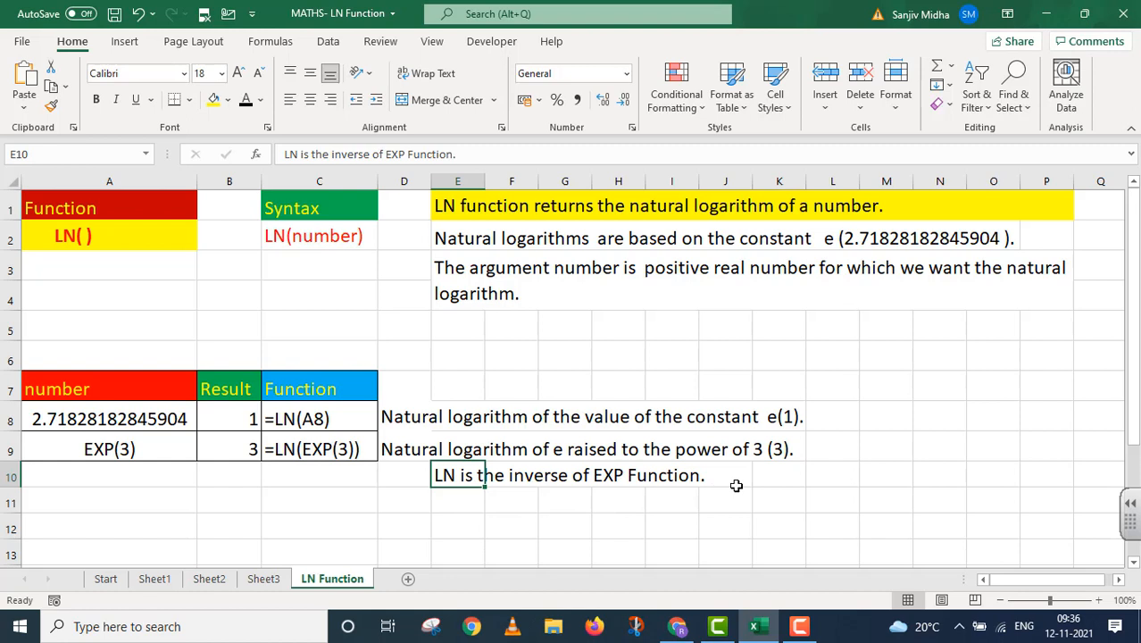